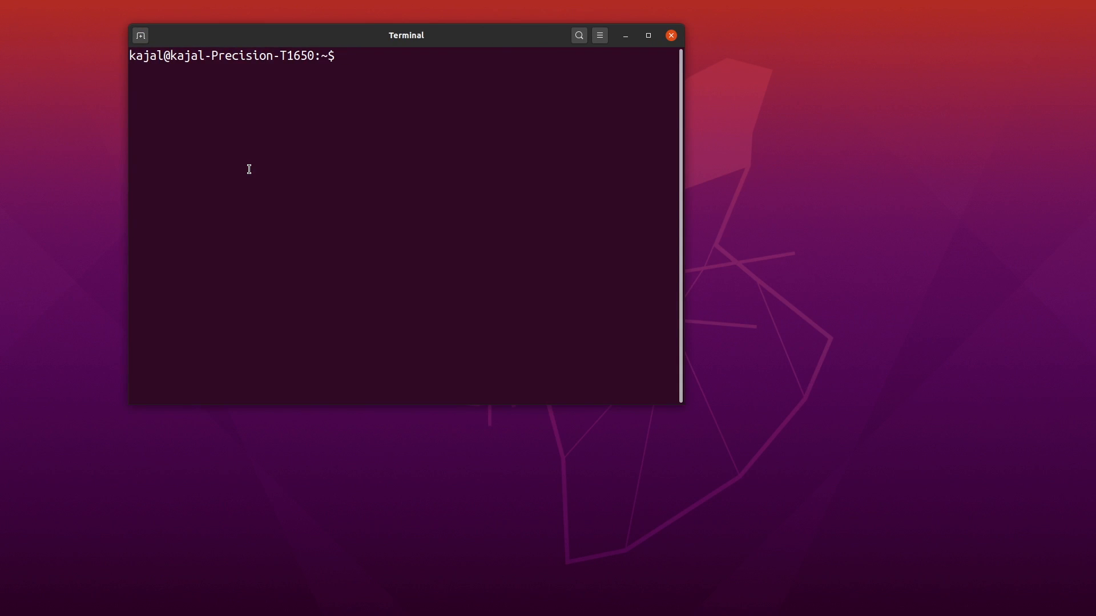
# Step: Run 'ros2 launch webots_ros2_epuck robot_launch.py' to start the e-puck world
pyautogui.write('ros2')
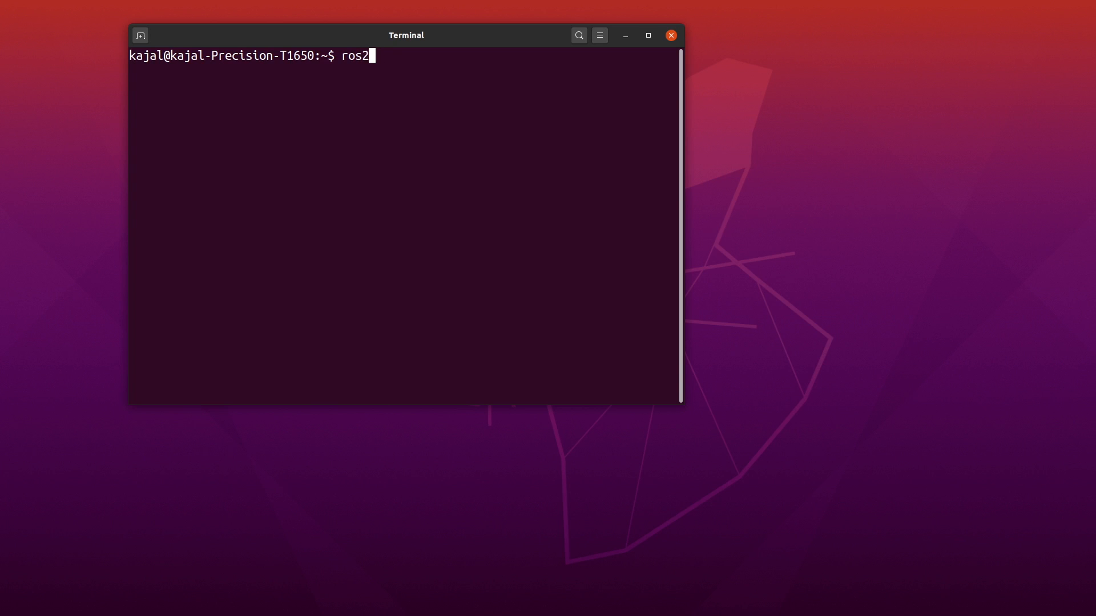
pyautogui.write('launch')
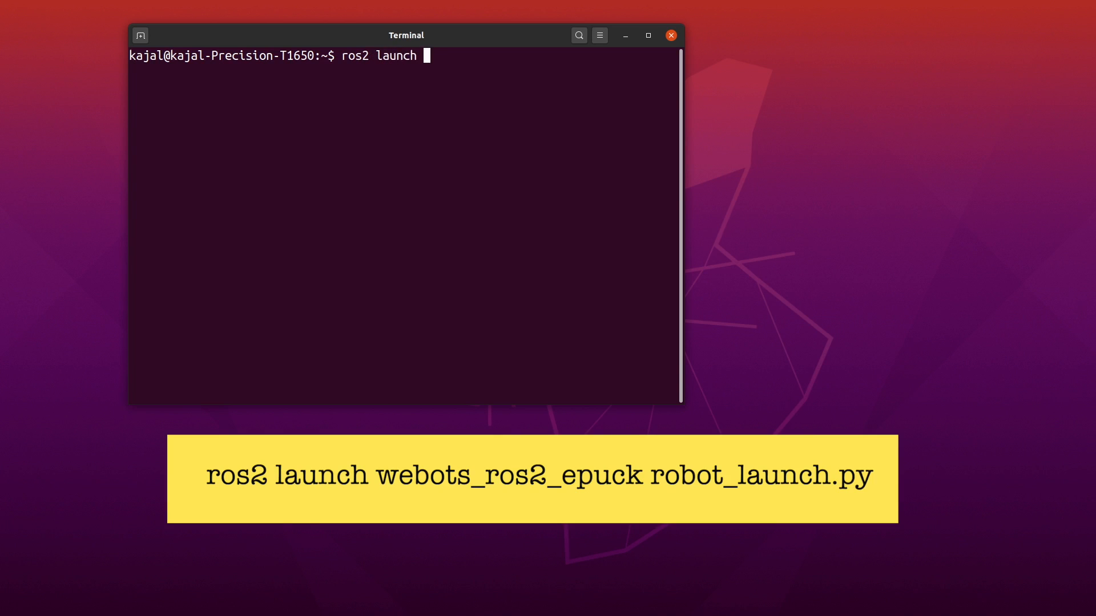
pyautogui.write('webots_ros2_')
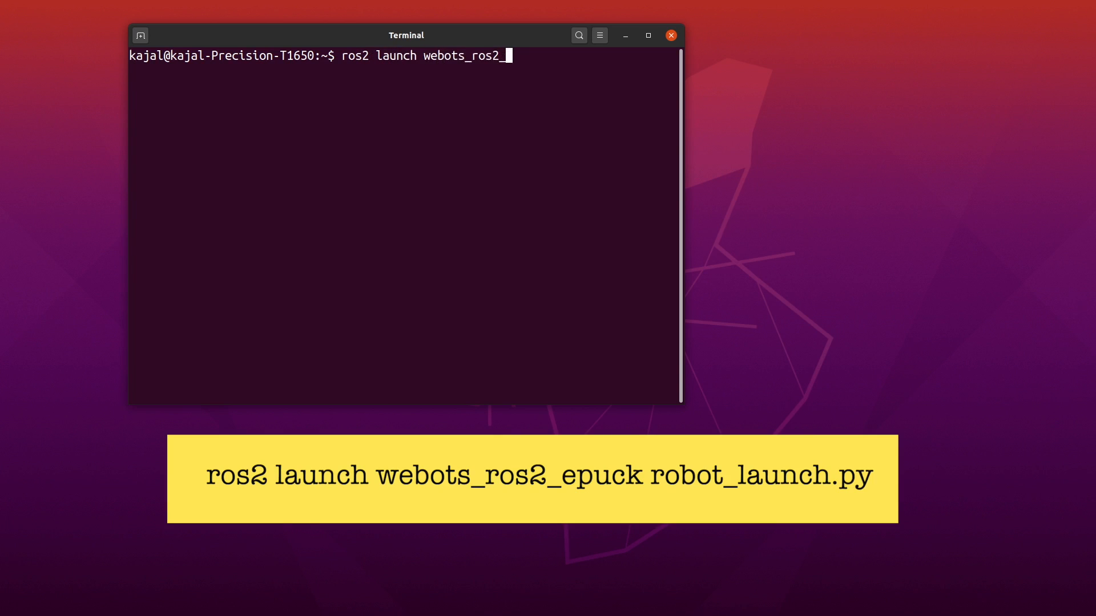
pyautogui.write('epuck robot_l')
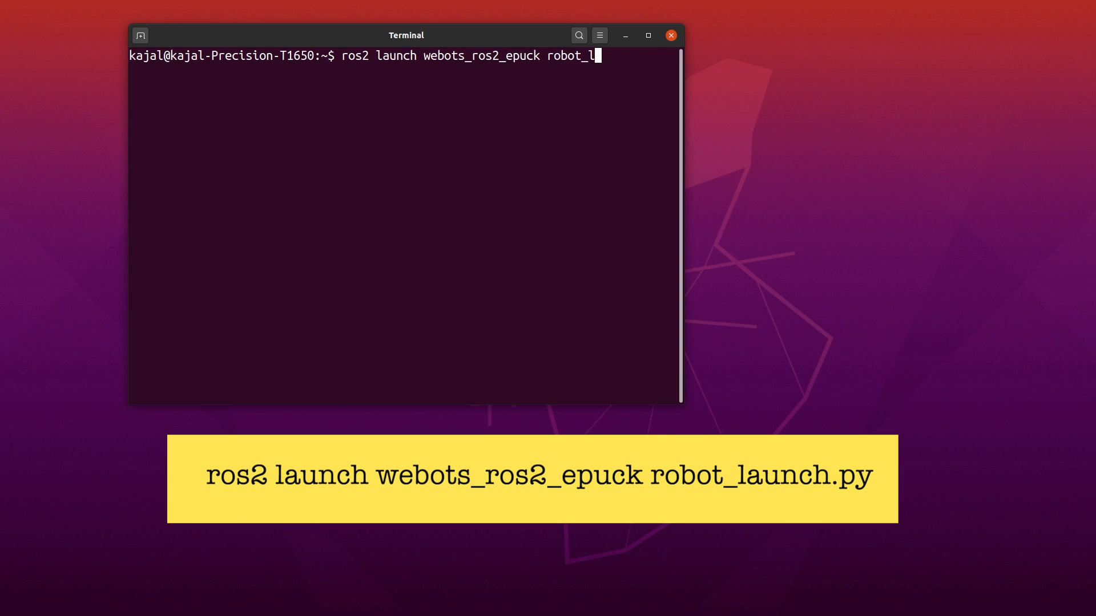
pyautogui.write('aunch.py')
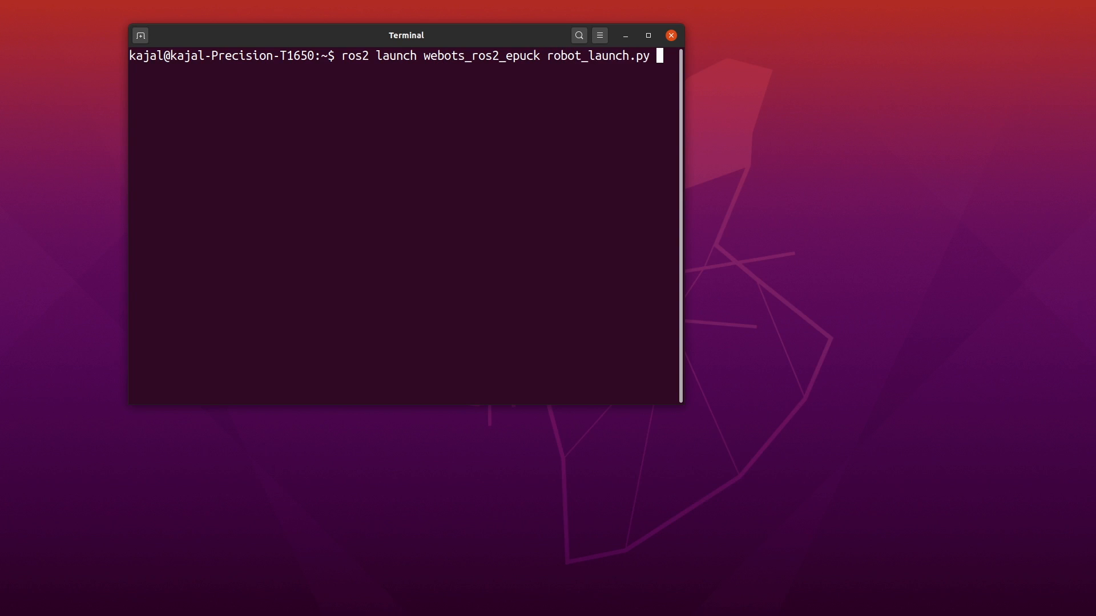
pyautogui.press('Return')
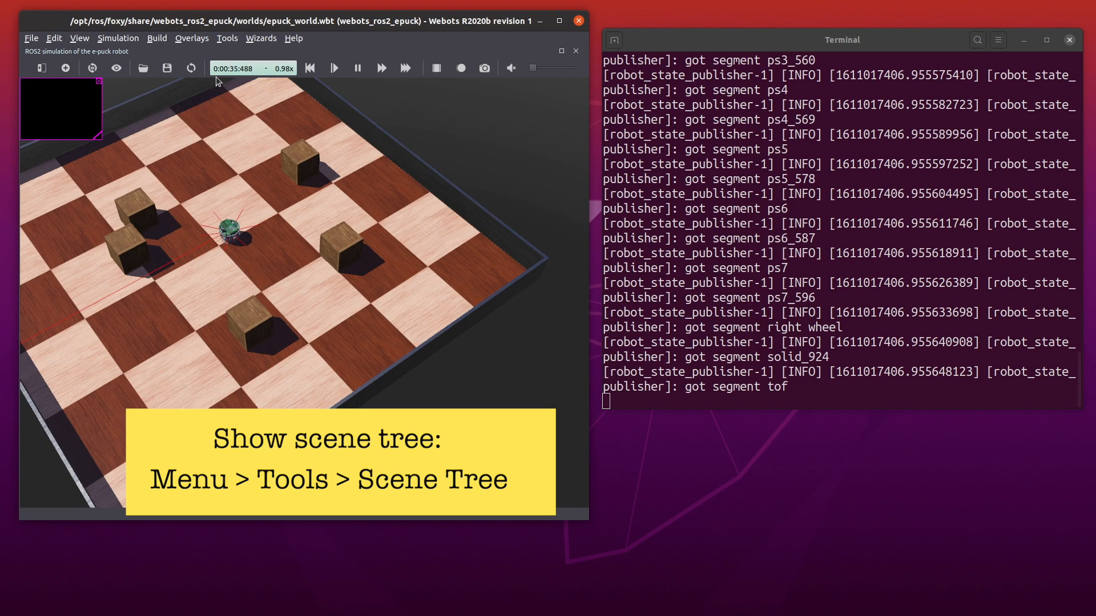
# Step: Show the scene tree, select WoodenBox and RectangleArena, and expand E-puck_enu's controller field
pyautogui.click(226, 37)
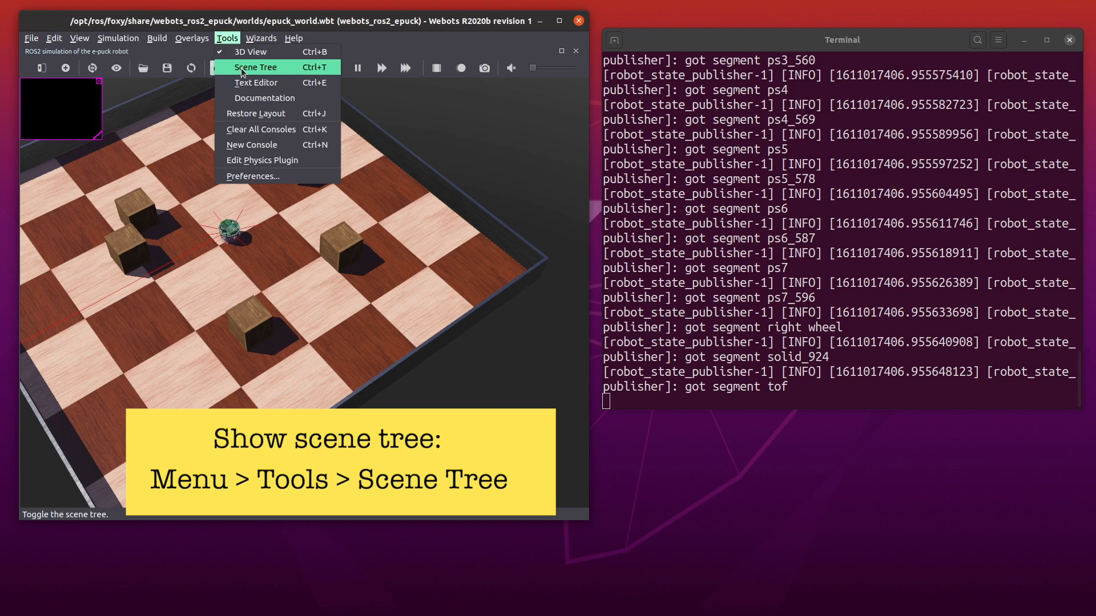
pyautogui.click(254, 66)
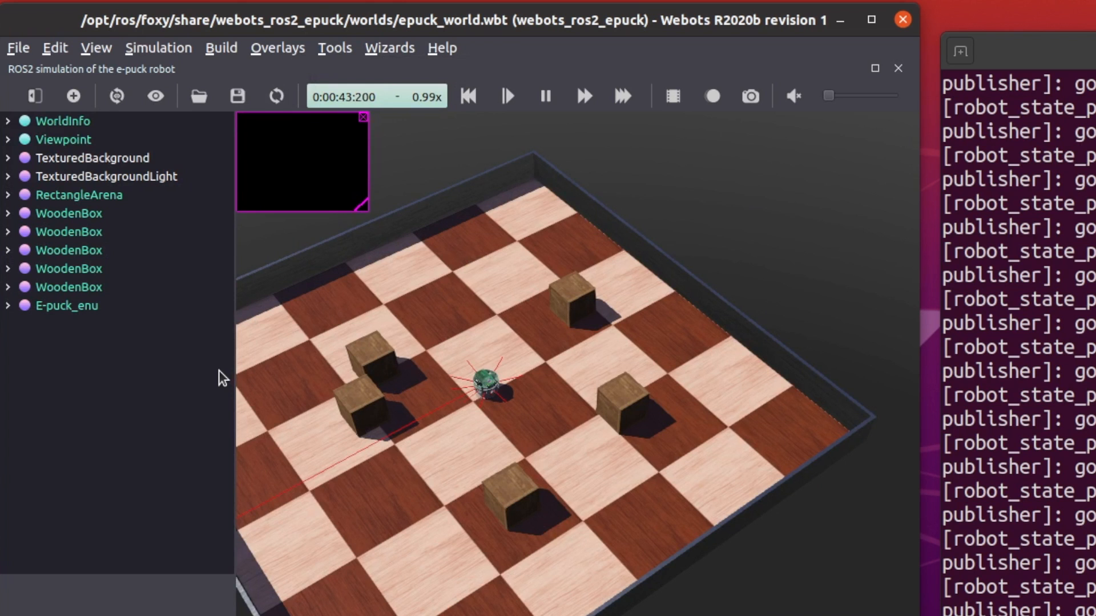
pyautogui.click(572, 287)
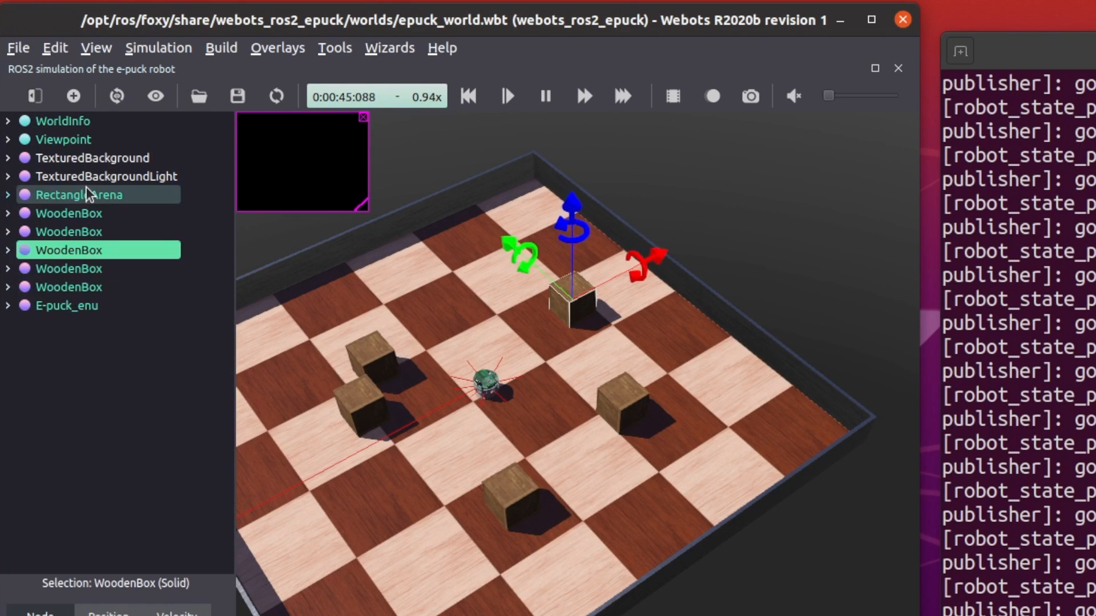
pyautogui.click(89, 194)
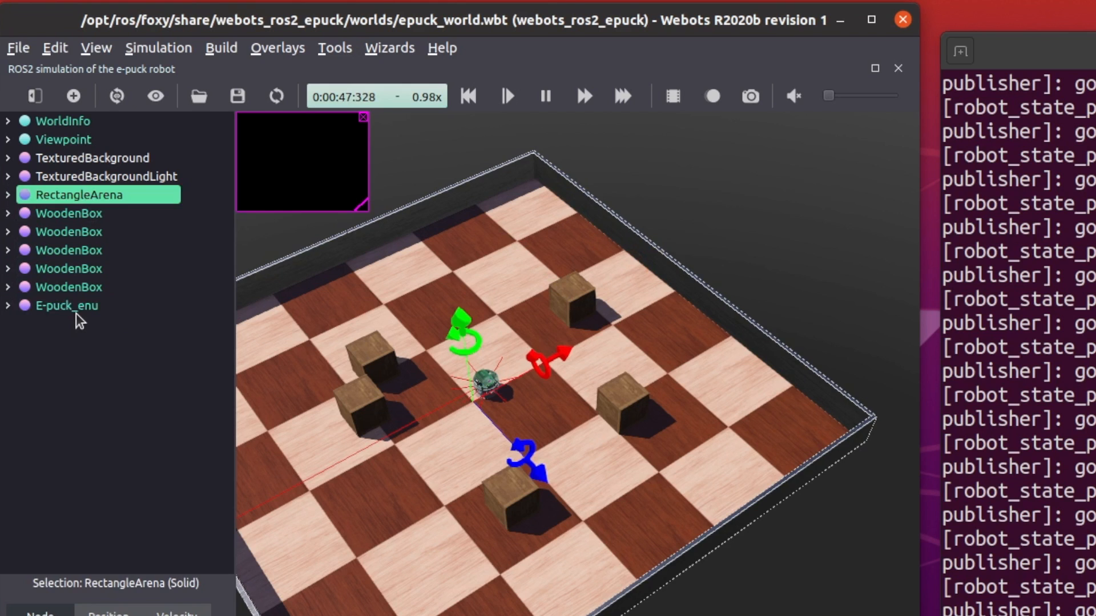
pyautogui.click(66, 306)
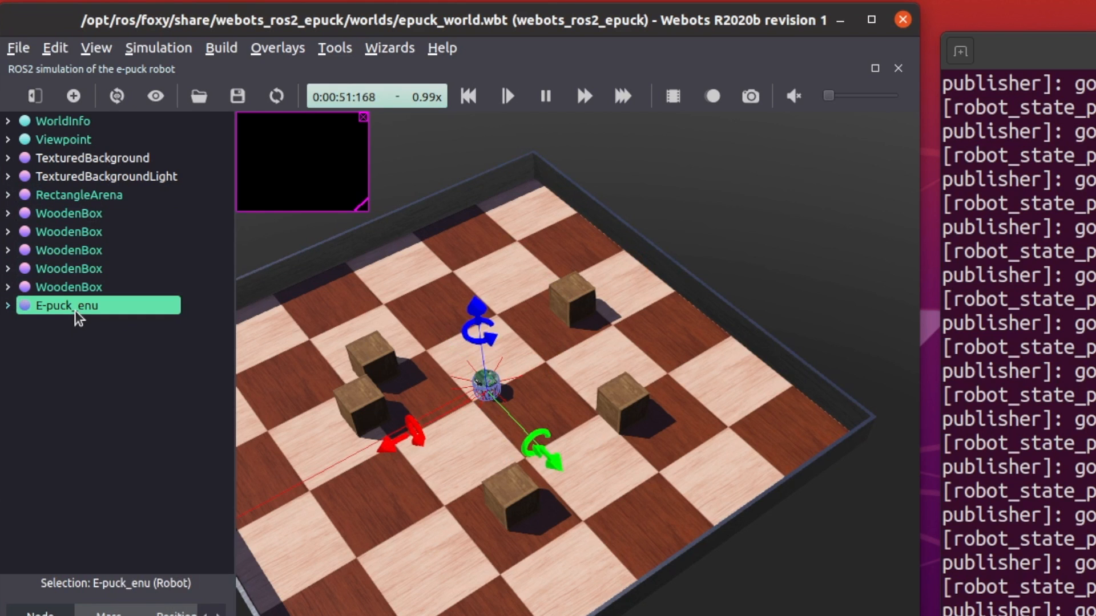
pyautogui.click(7, 305)
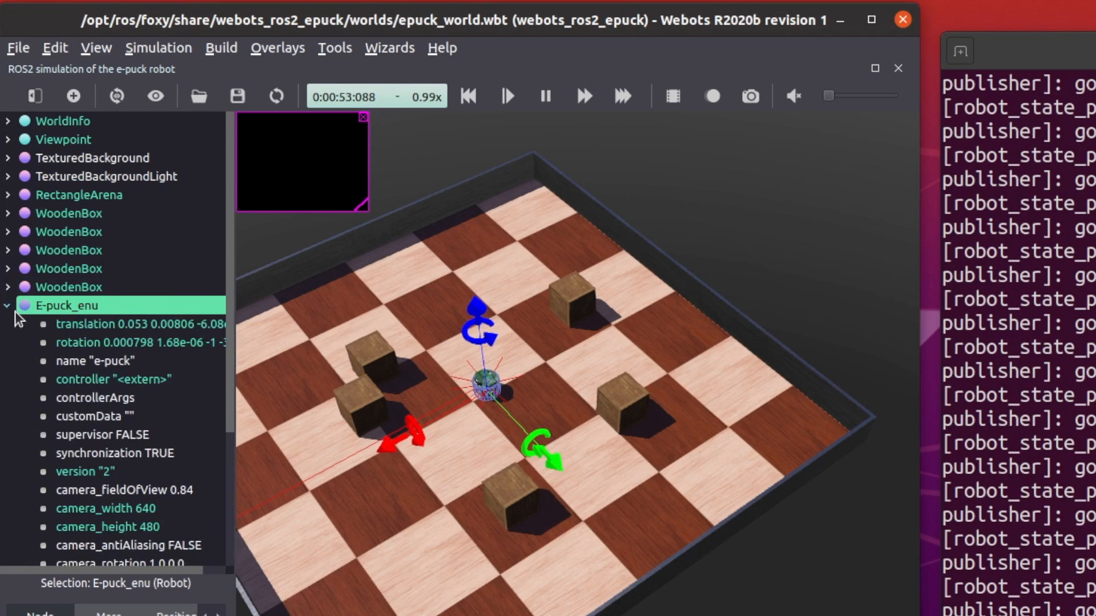
pyautogui.click(112, 379)
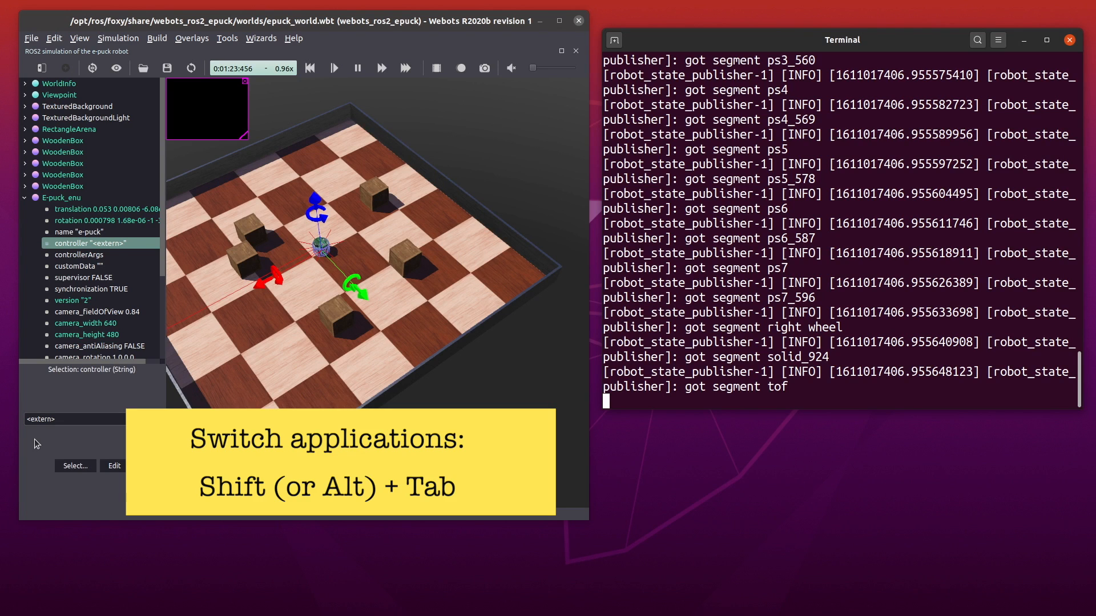
# Step: In a new terminal tab, run 'ros2 node list' to list running nodes
pyautogui.press('ctrl+shift+t')
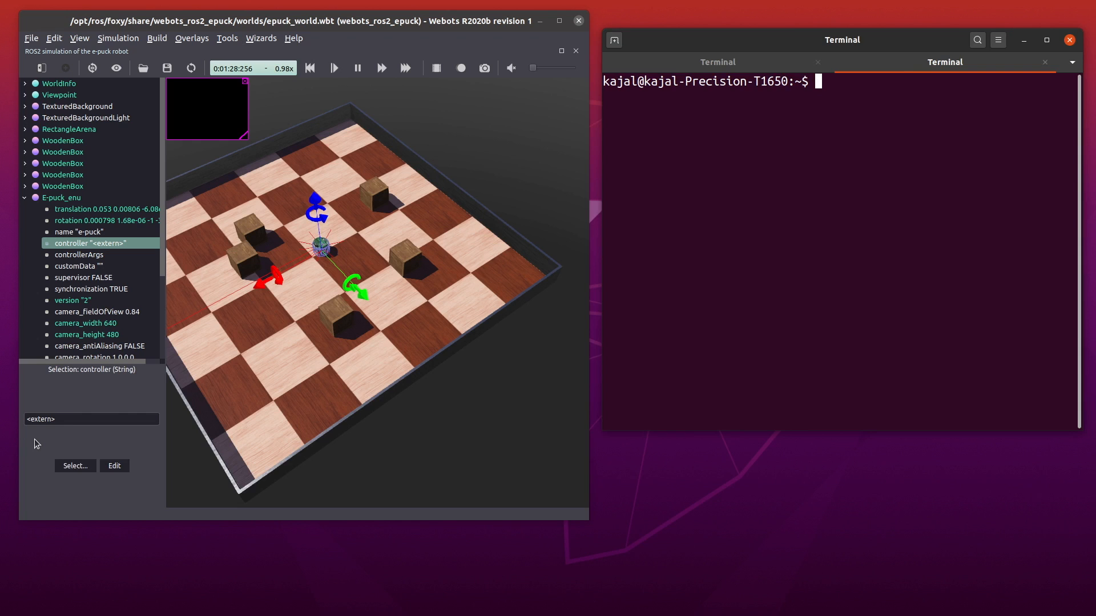
pyautogui.write('ros2')
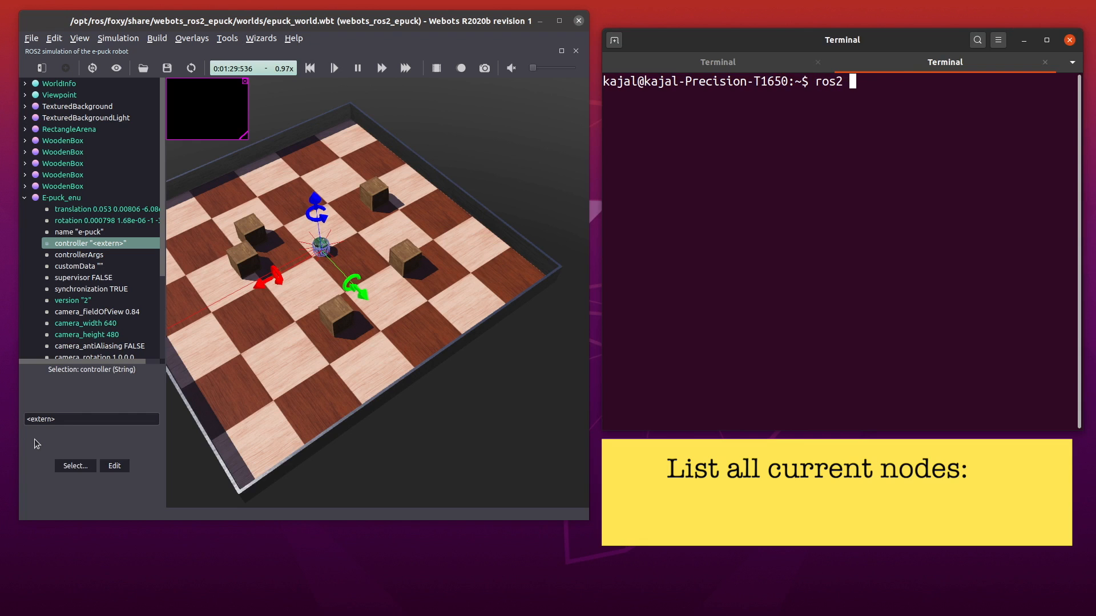
pyautogui.write('node lia')
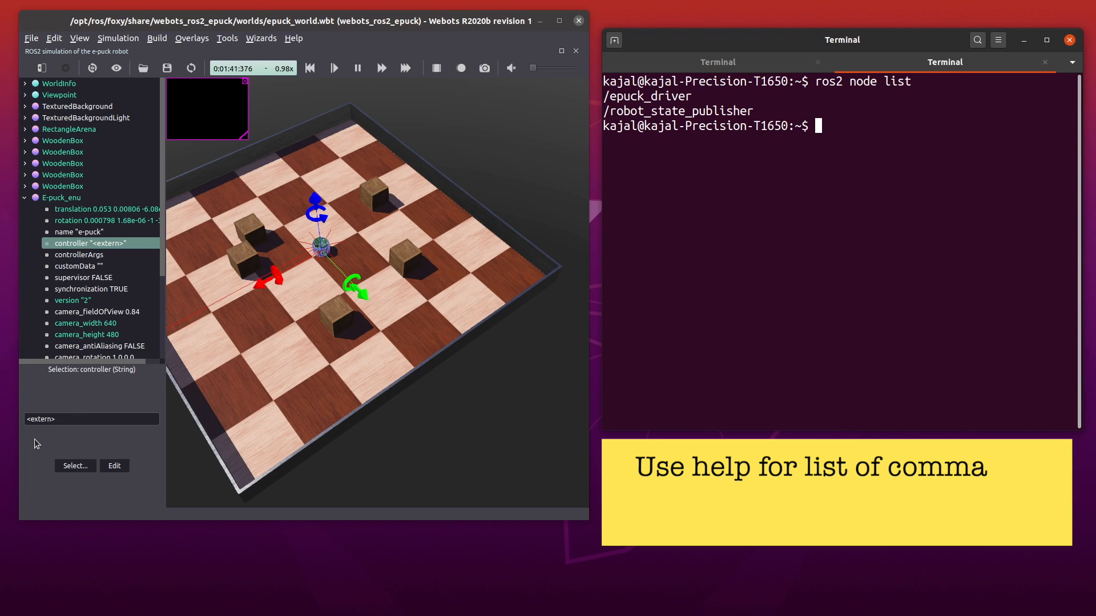
# Step: Display the 'ros2 node --help' usage text
pyautogui.write('ros2')
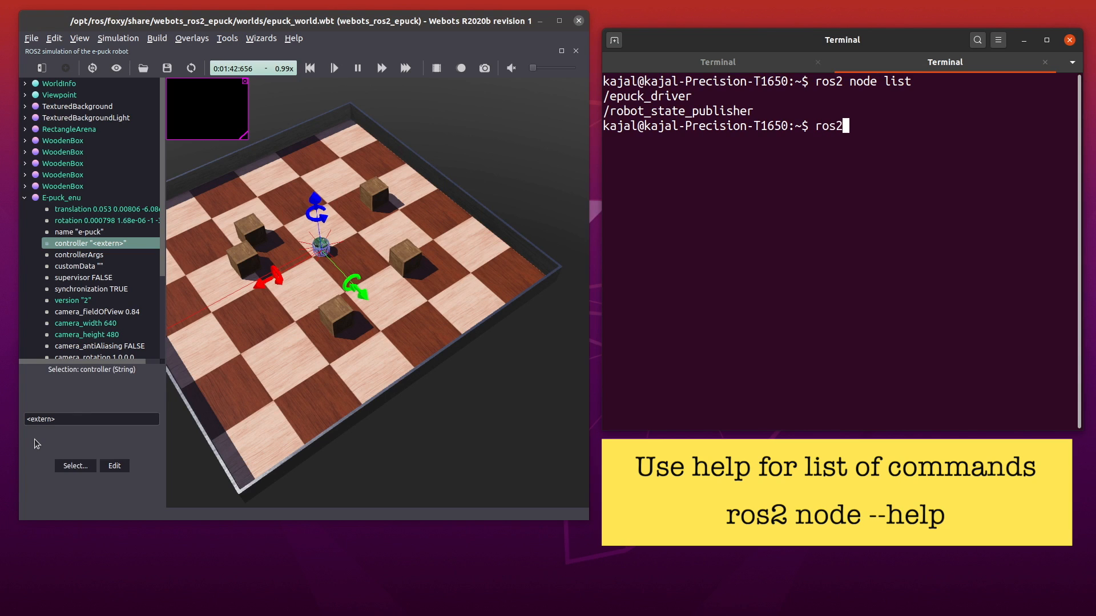
pyautogui.write('node')
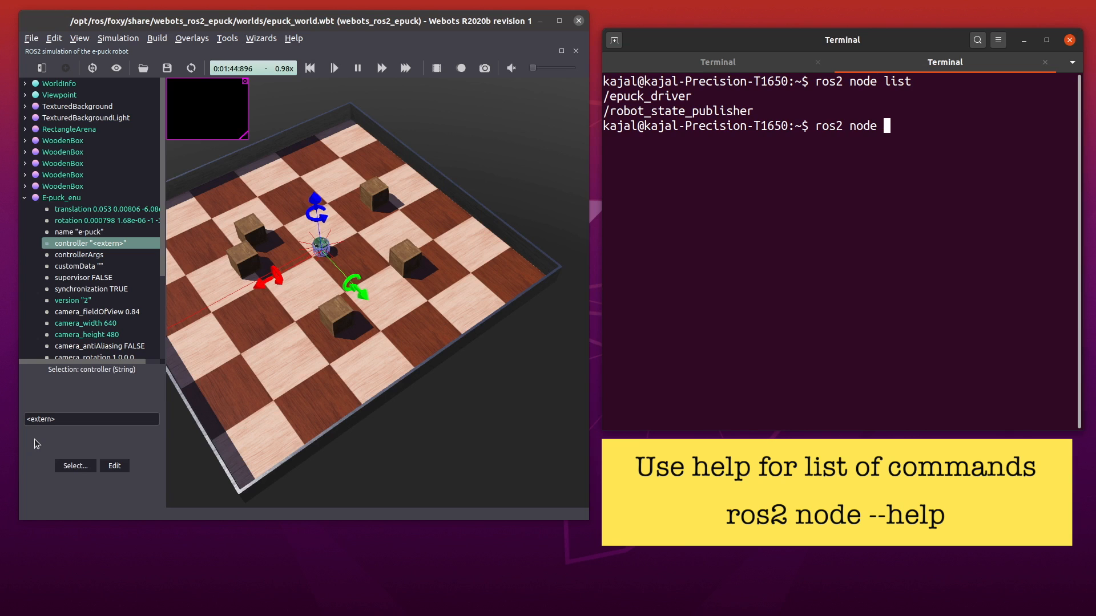
pyautogui.write('--help')
pyautogui.write('ros2 node')
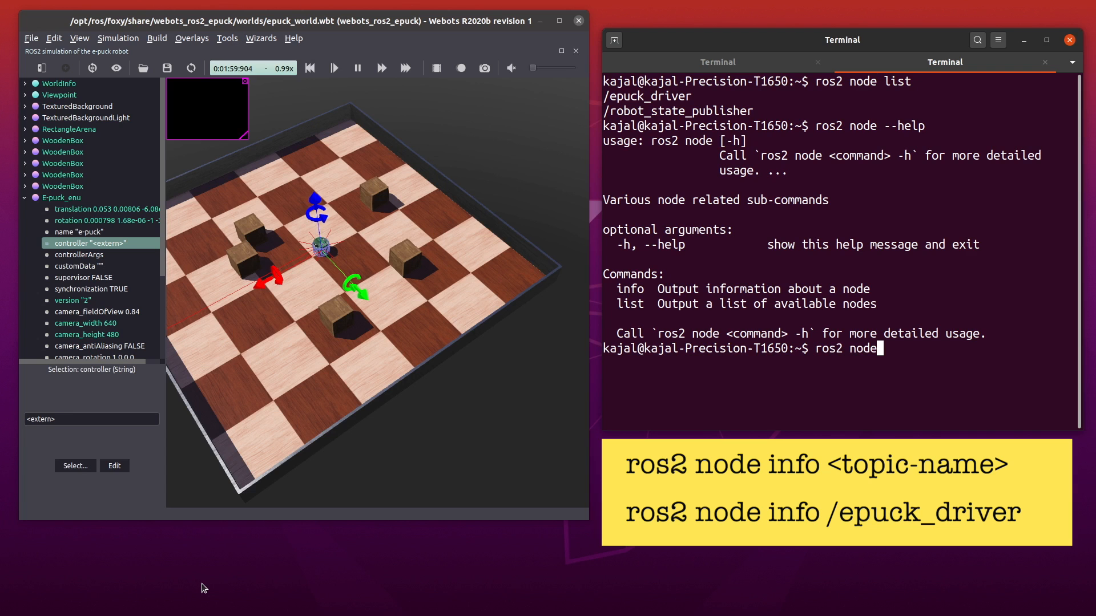
# Step: Run 'ros2 node info /epuck_driver' and scroll to its service and action sections
pyautogui.write('info')
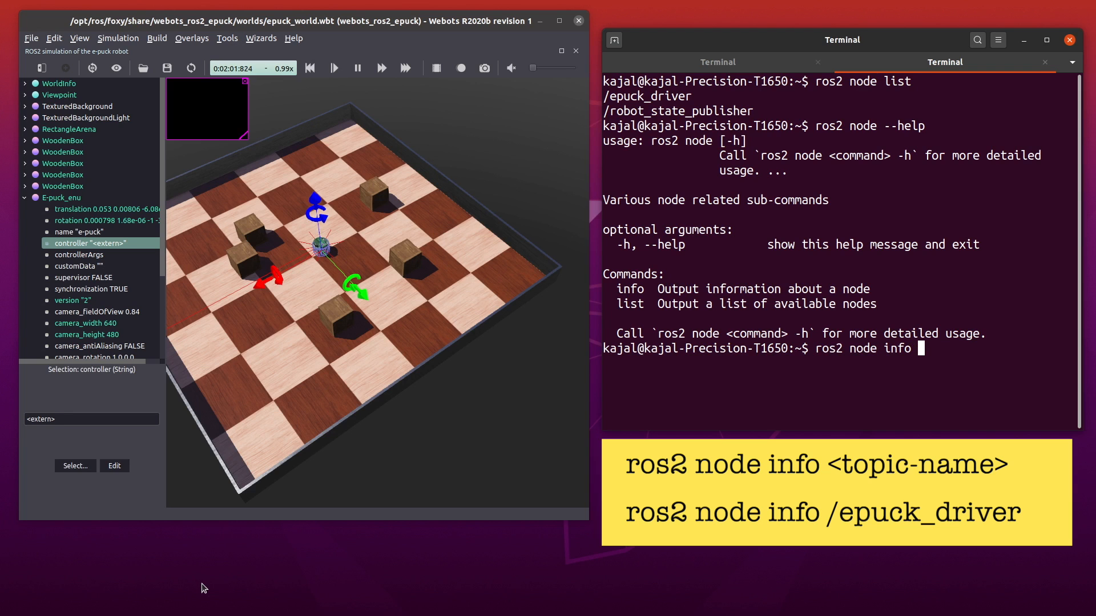
pyautogui.write('/epuck_driver')
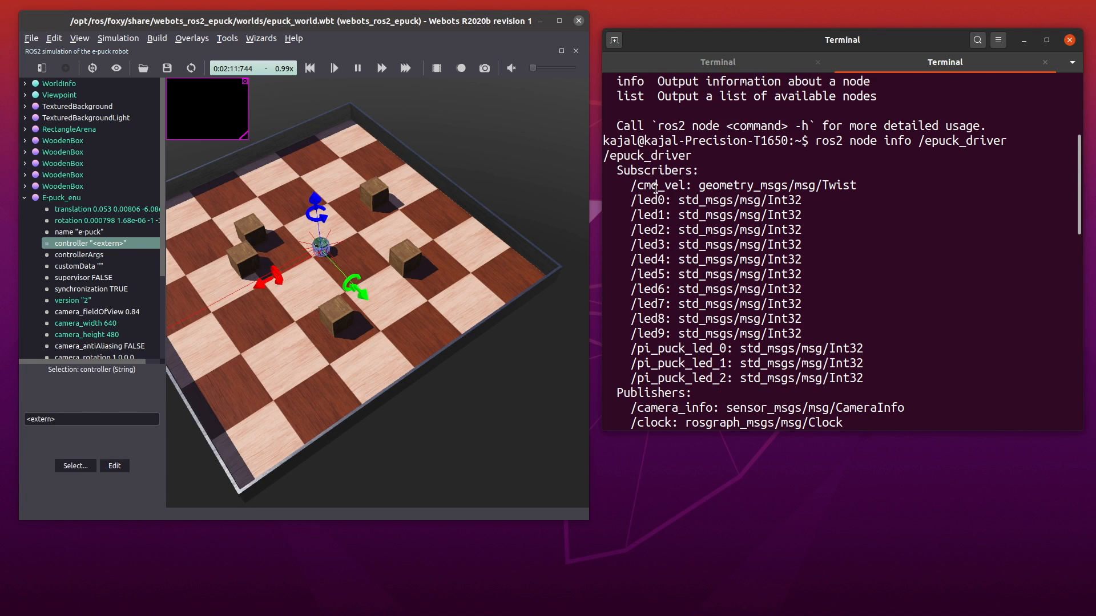
pyautogui.scroll(-3)
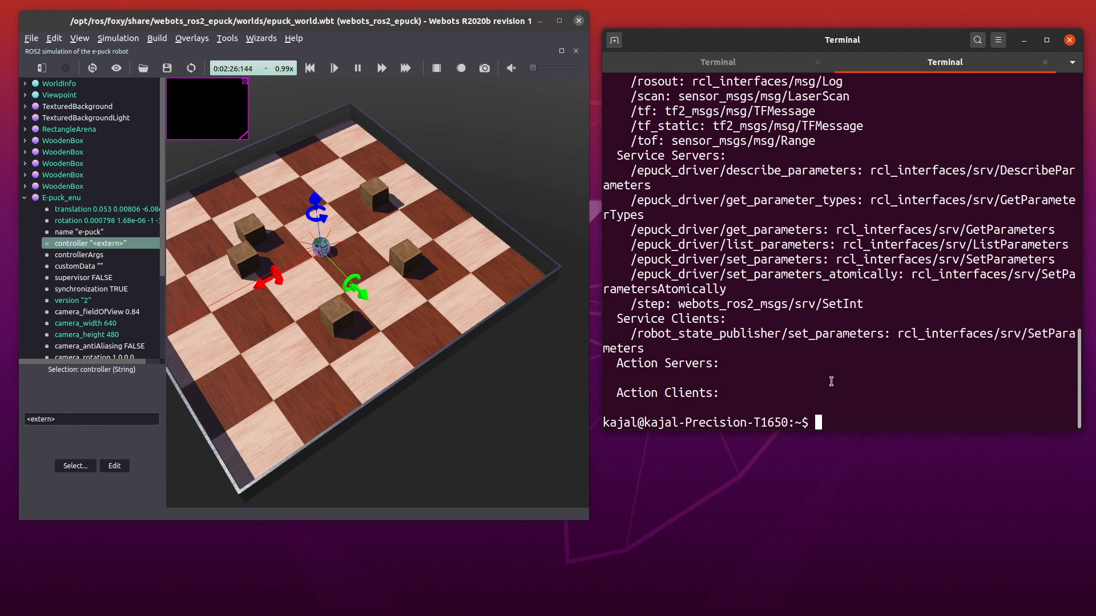
# Step: Run 'ros2 topic list' and highlight topics such as /cmd_vel in the output
pyautogui.write('ros2')
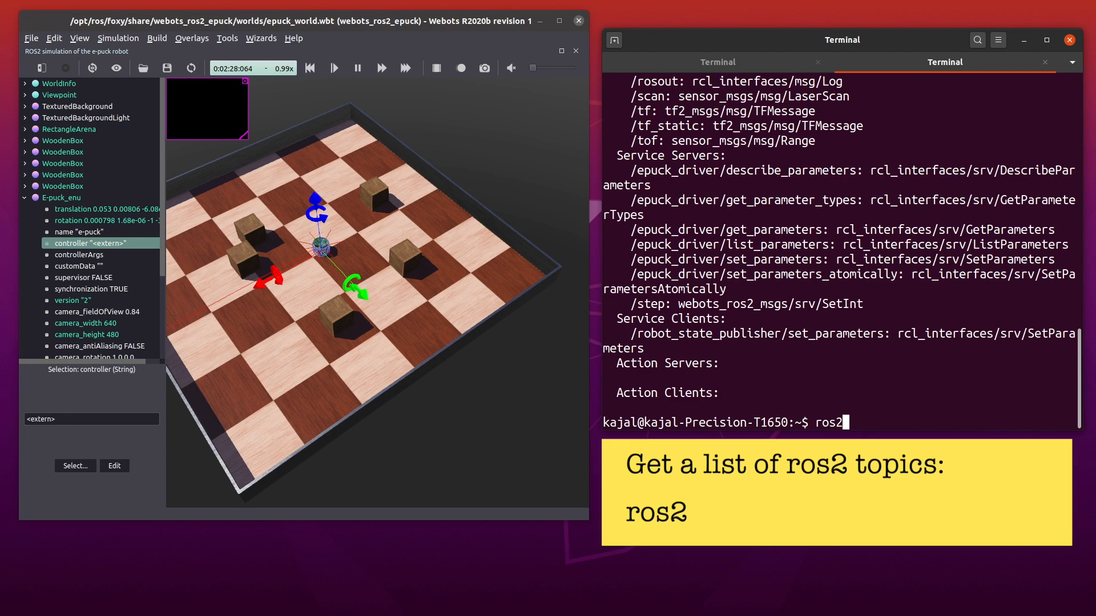
pyautogui.write('topic list')
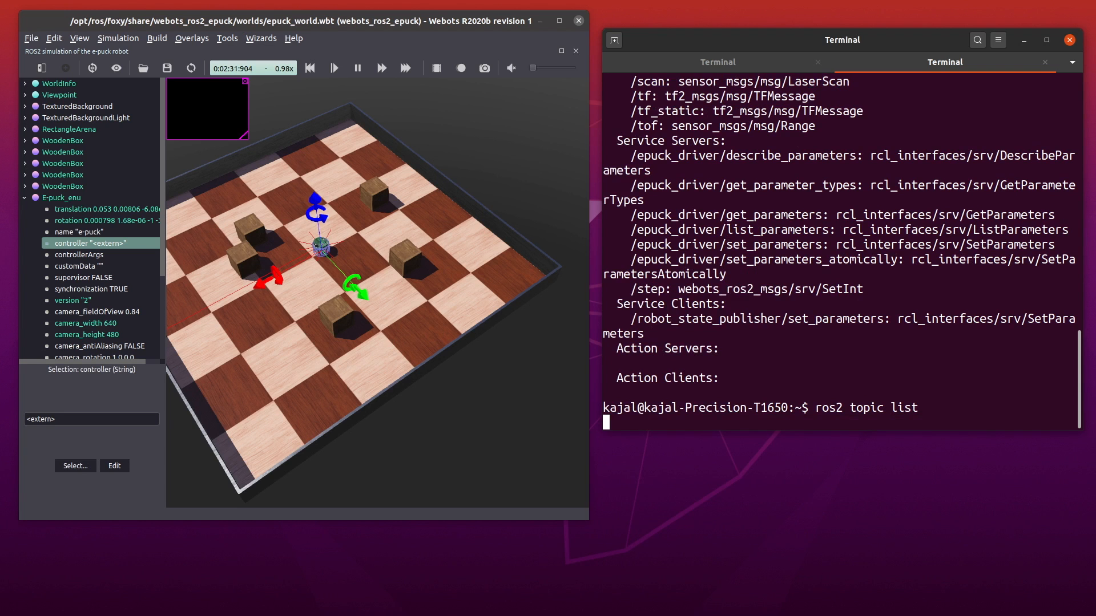
pyautogui.press('Return')
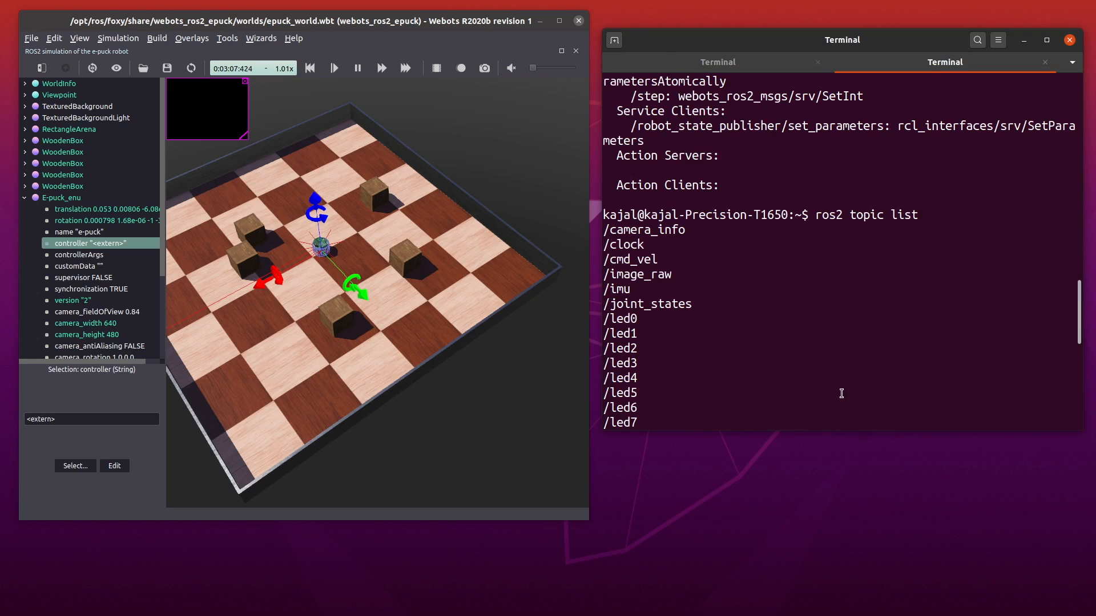
pyautogui.doubleClick(629, 259)
pyautogui.write('ros2 node info /epuck_driver')
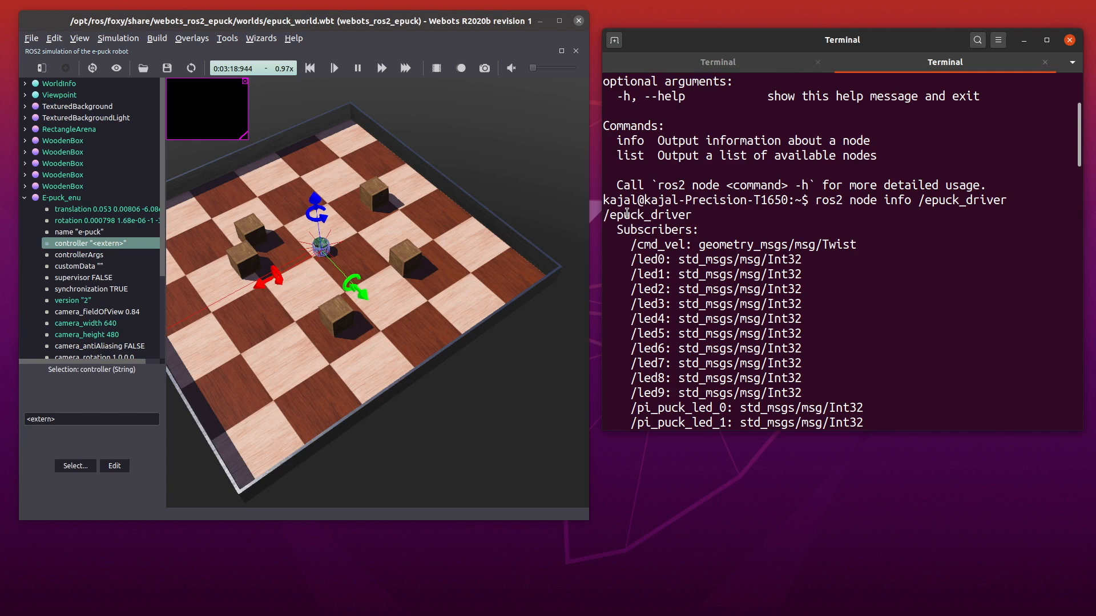
pyautogui.doubleClick(645, 215)
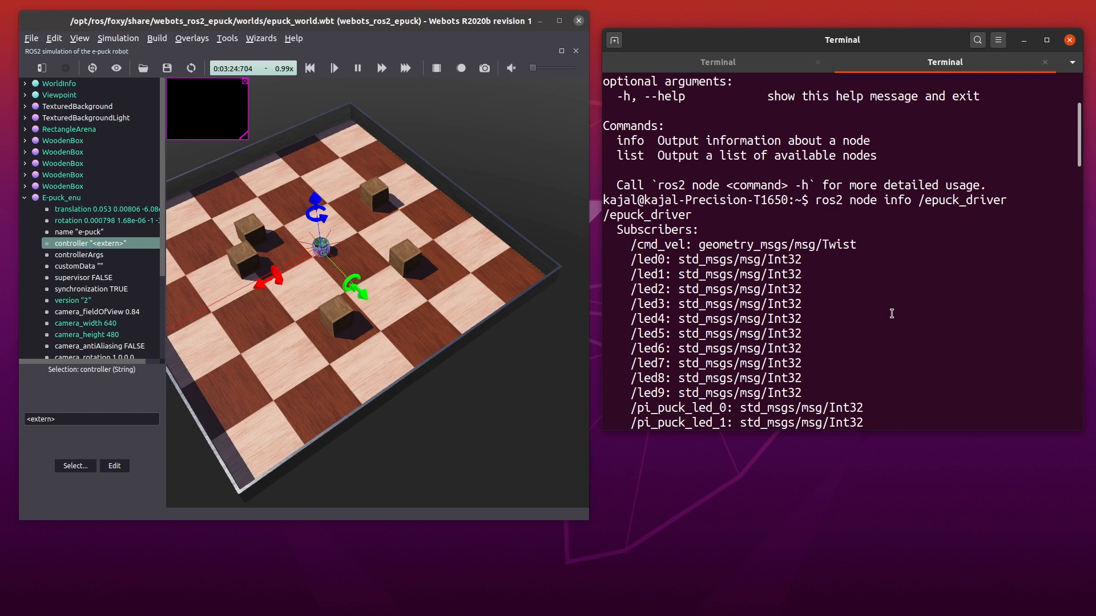
pyautogui.doubleClick(657, 245)
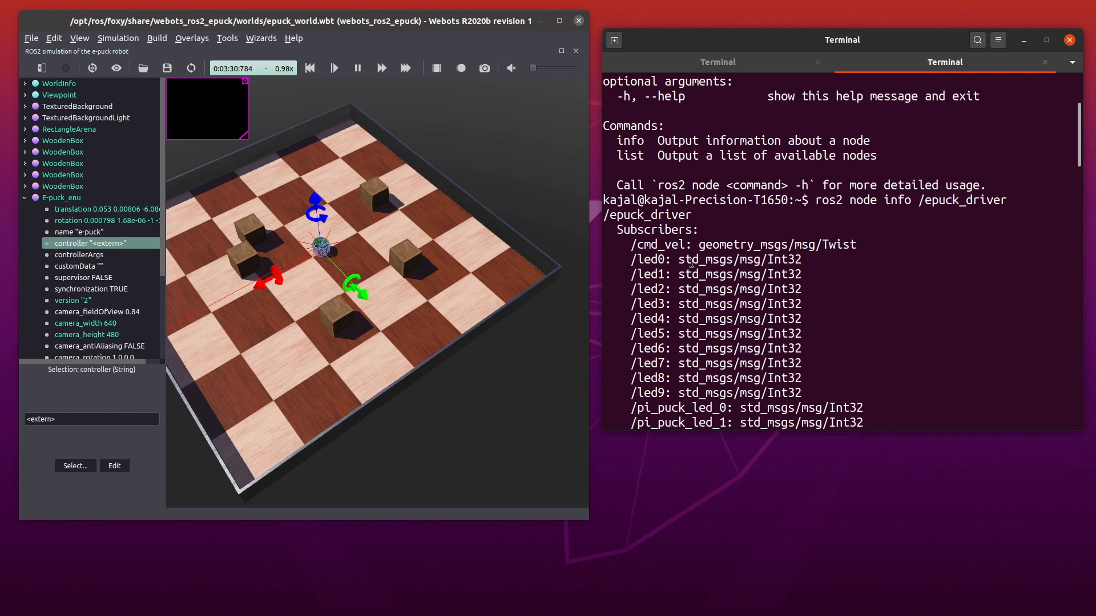
pyautogui.moveTo(999, 274)
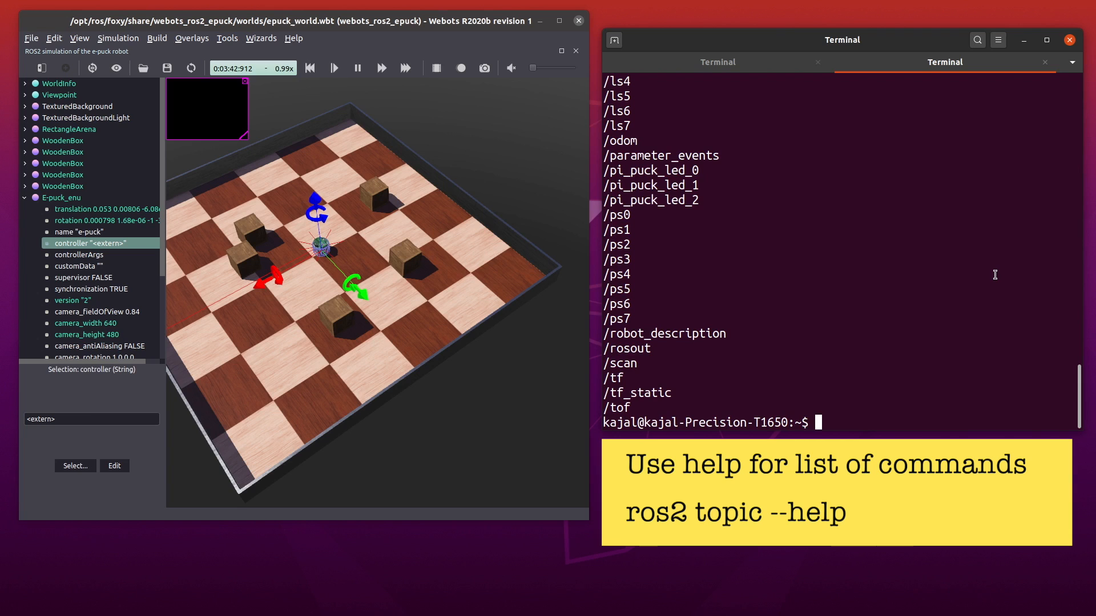
# Step: Show 'ros2 topic --help', then run 'ros2 topic info /cmd_vel'
pyautogui.write('ros2')
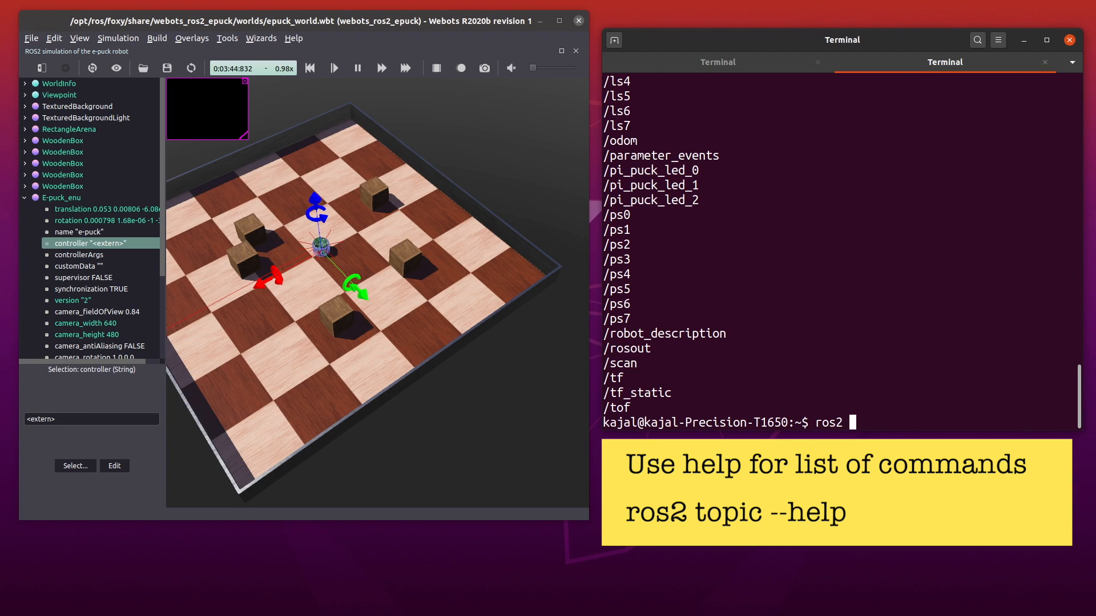
pyautogui.write('topic --h')
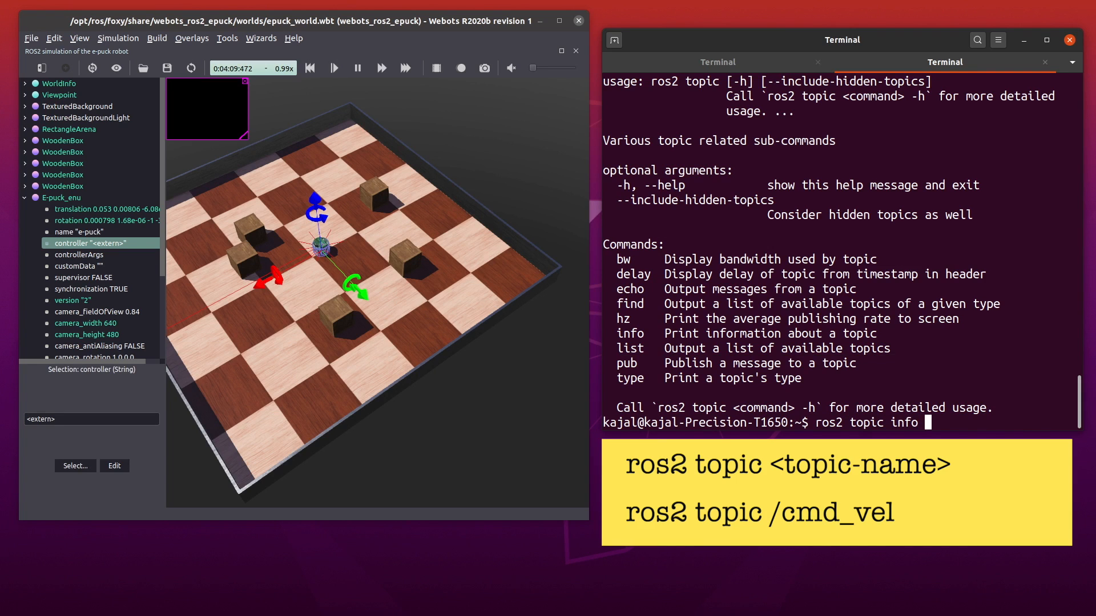
pyautogui.write('/cmd_vel')
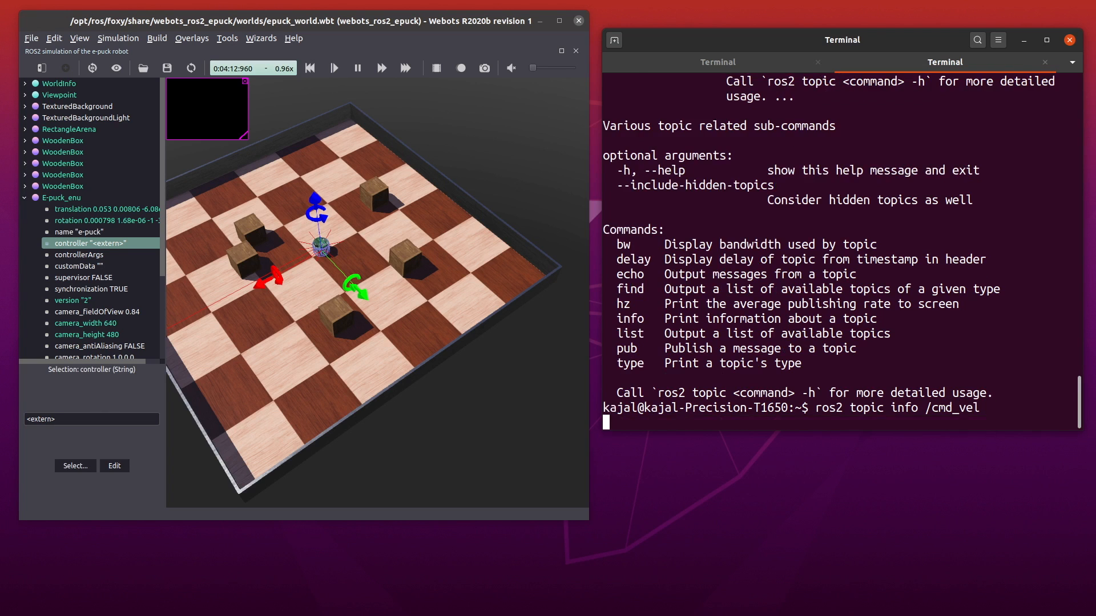
pyautogui.press('Return')
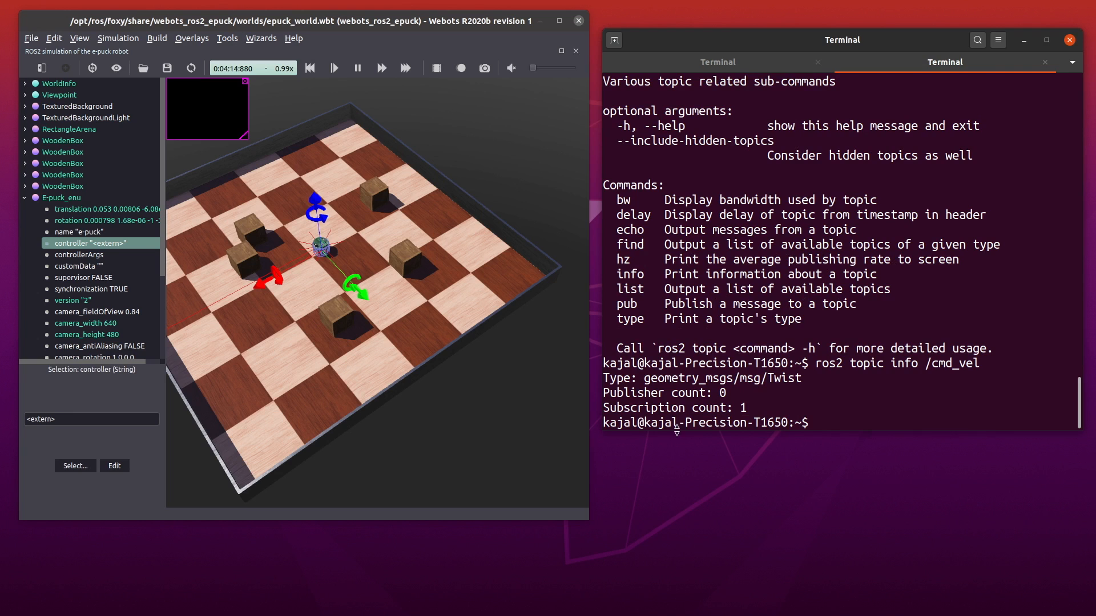
pyautogui.doubleClick(716, 378)
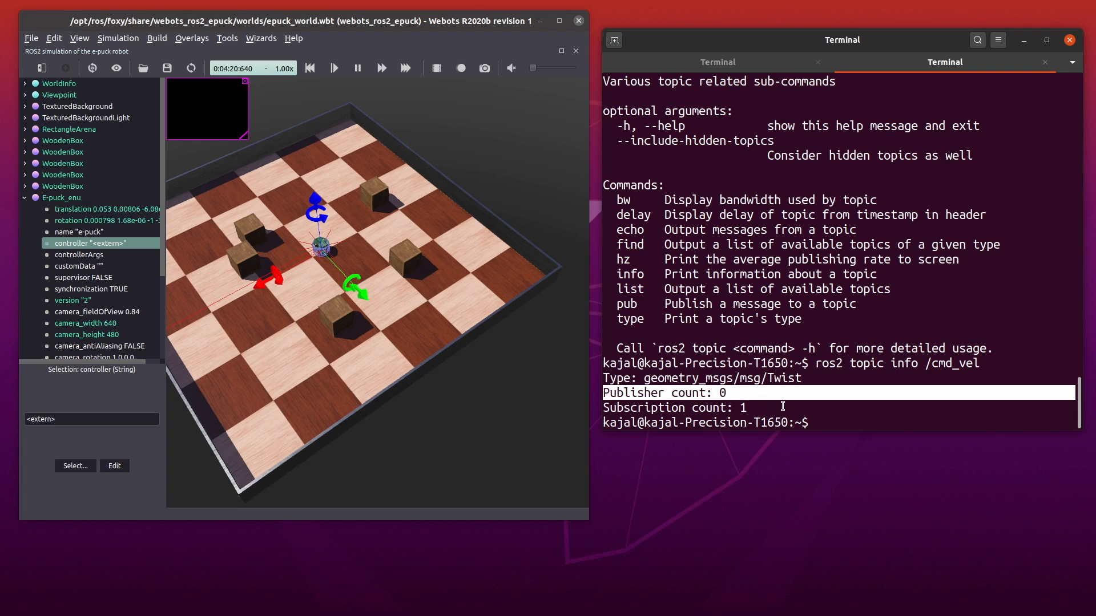
pyautogui.doubleClick(708, 408)
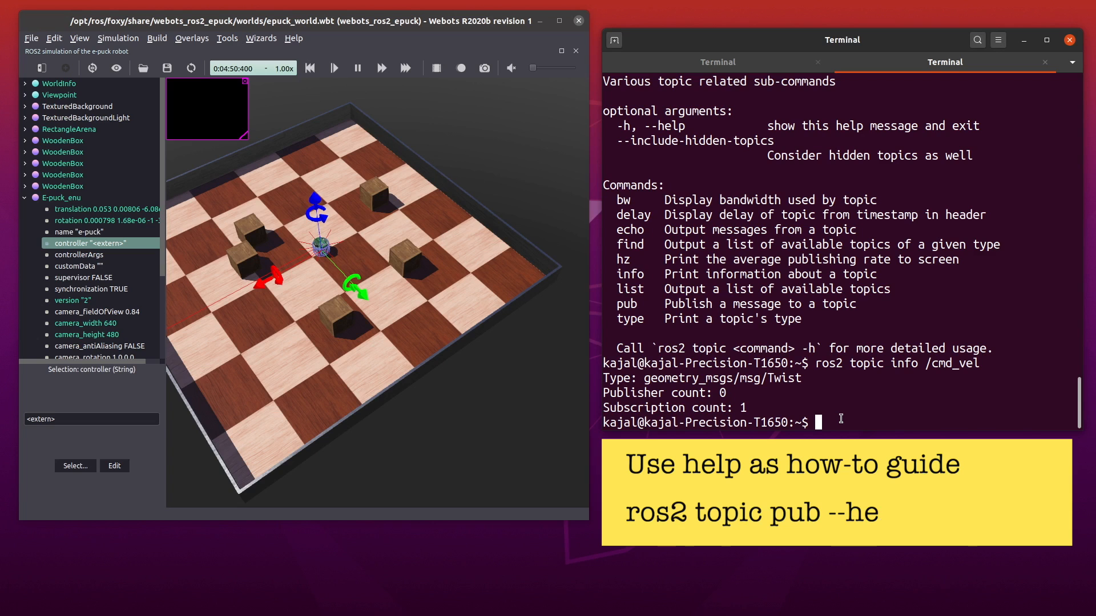
# Step: Show 'ros2 topic pub --help' and highlight its message_type and values arguments
pyautogui.write('lp')
pyautogui.write('ros2 t')
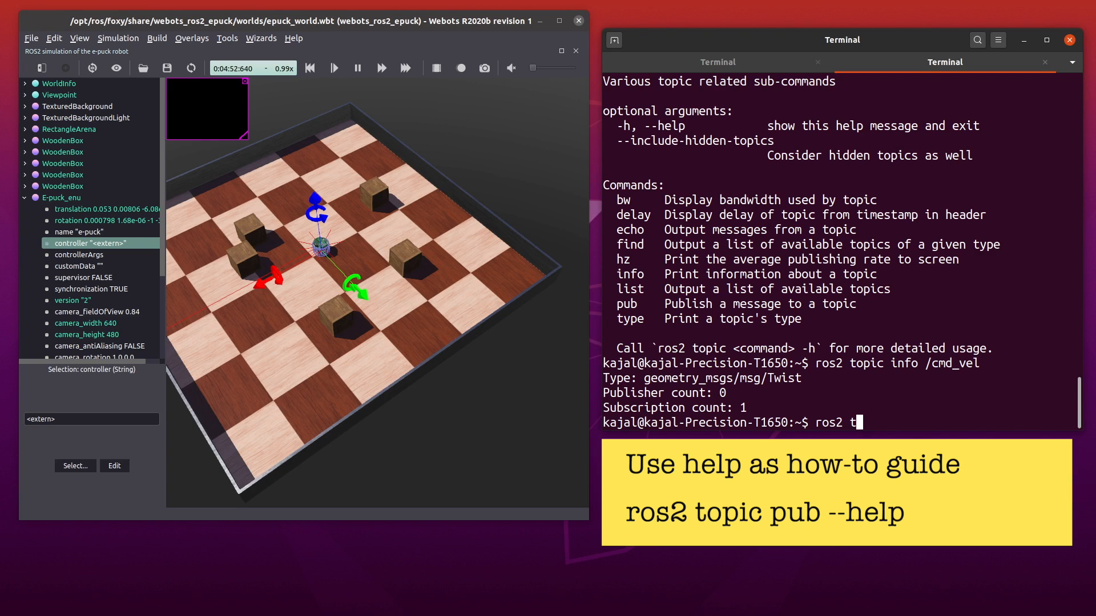
pyautogui.write('opic pu')
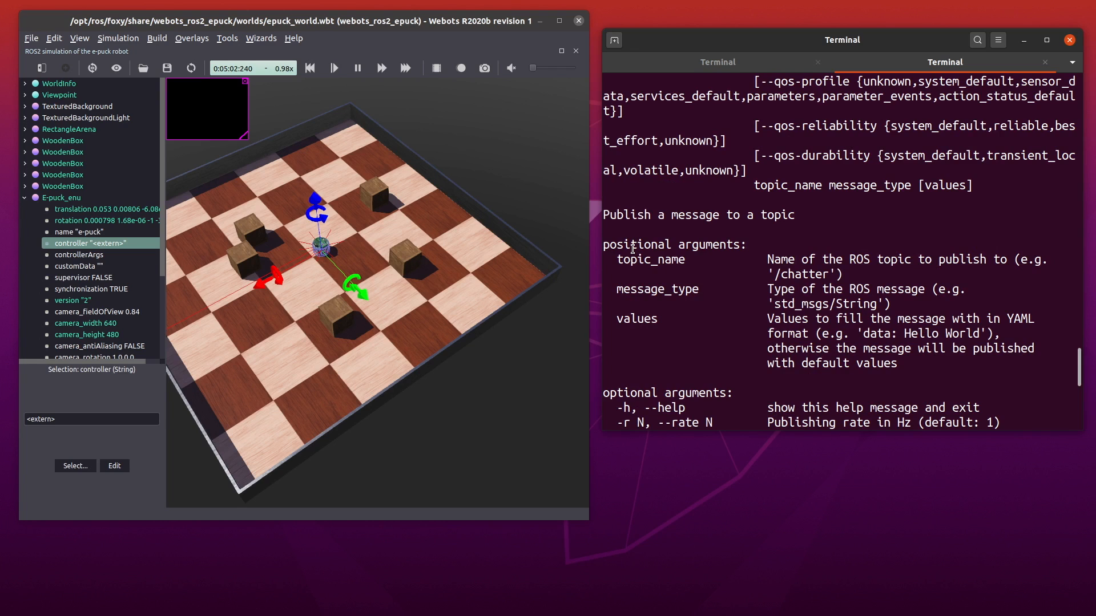
pyautogui.doubleClick(656, 289)
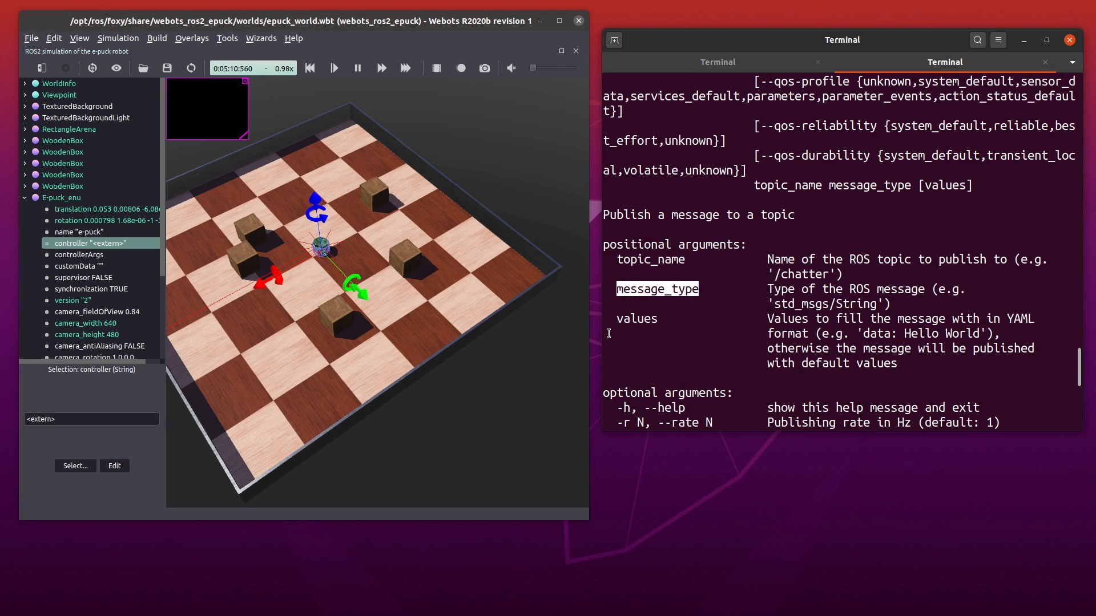
pyautogui.doubleClick(636, 317)
pyautogui.write('ros2')
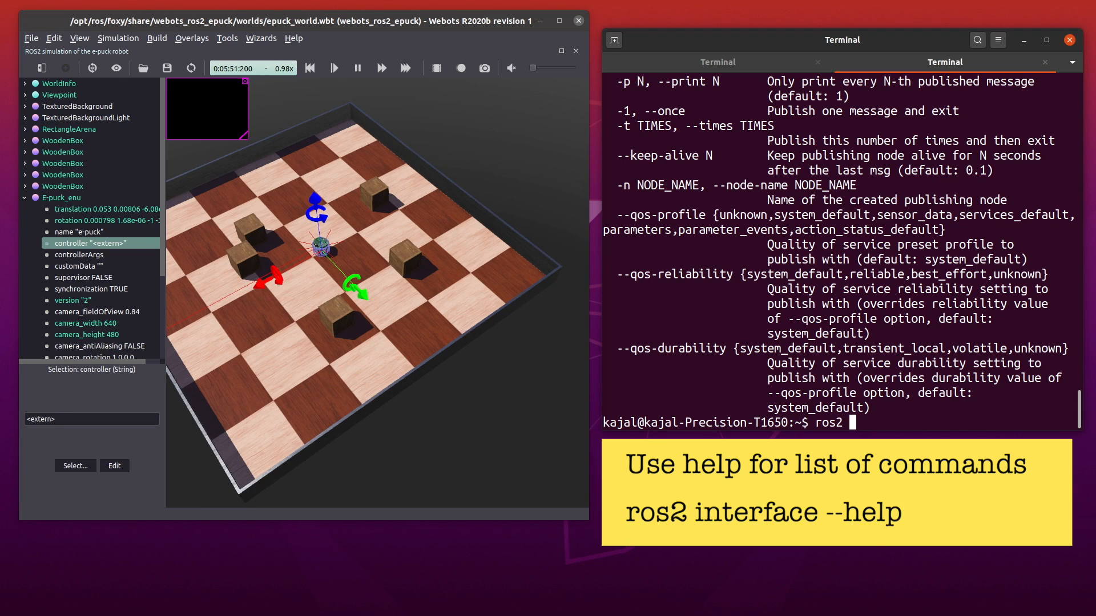
# Step: Show 'ros2 interface --help', then begin typing another topic command
pyautogui.write('interface --help')
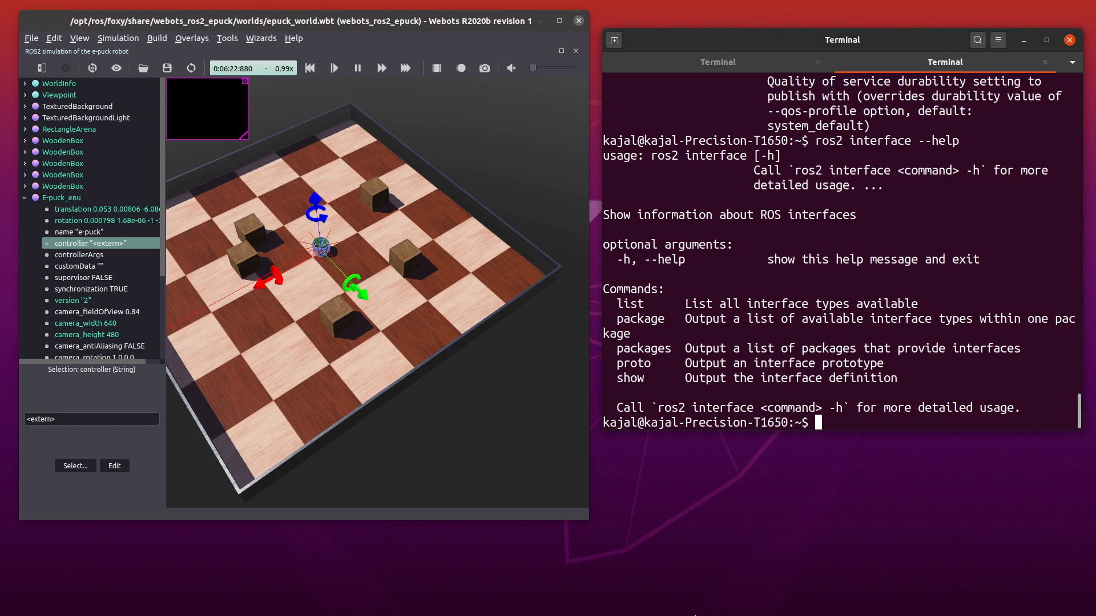
pyautogui.write('ros2 topic info')
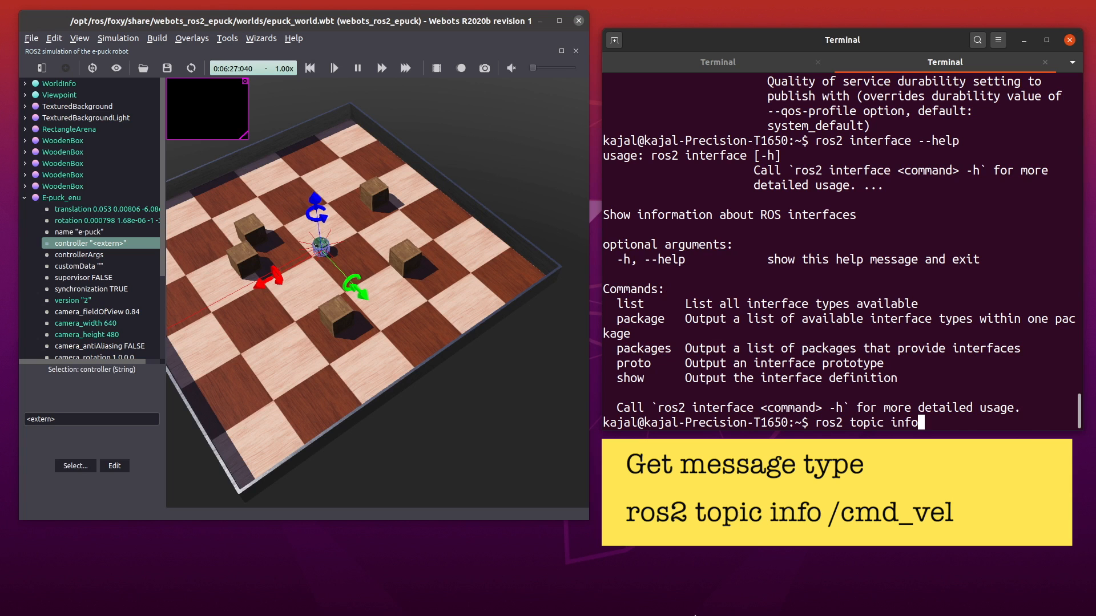
# Step: Re-query /cmd_vel, then run 'ros2 interface show geometry_msgs/msg/Twist'
pyautogui.write('/cmd_vel')
pyautogui.write('ros2 interface s')
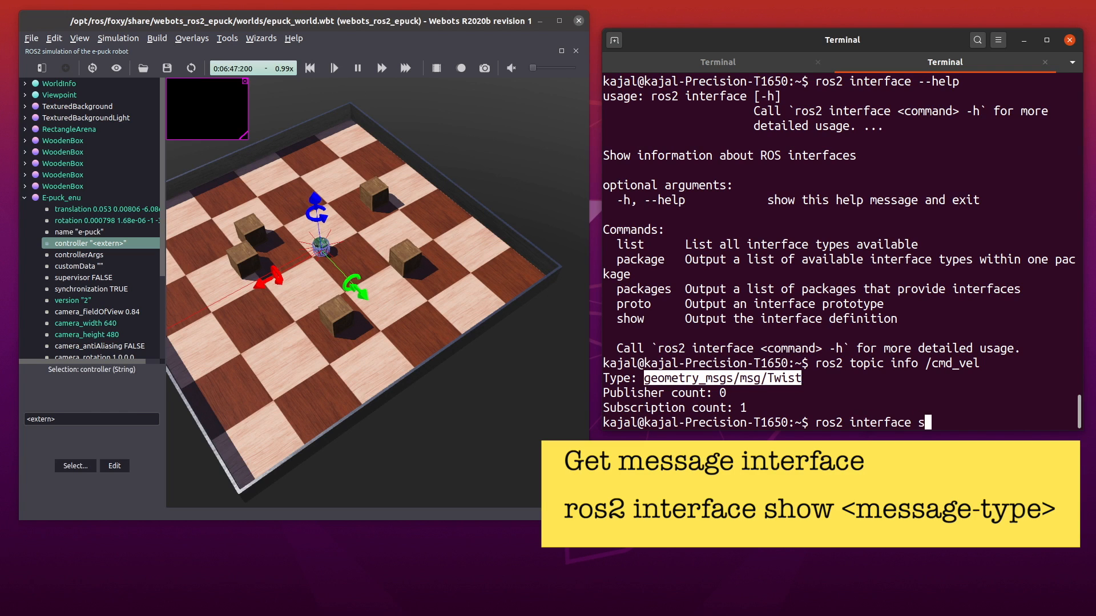
pyautogui.write('how')
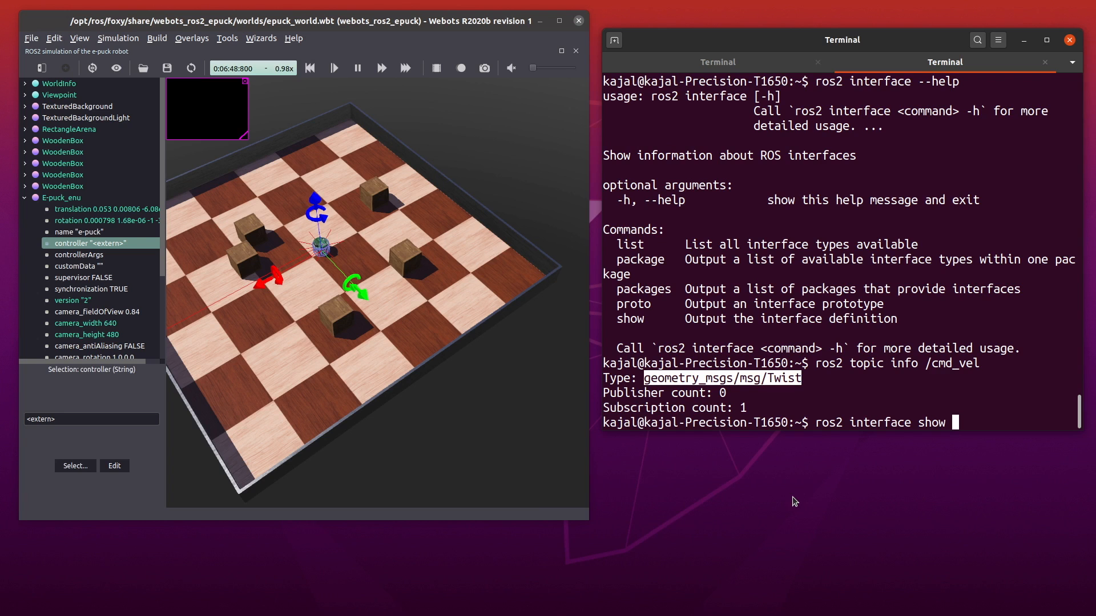
pyautogui.write('geometry_msgs/msg/Twist')
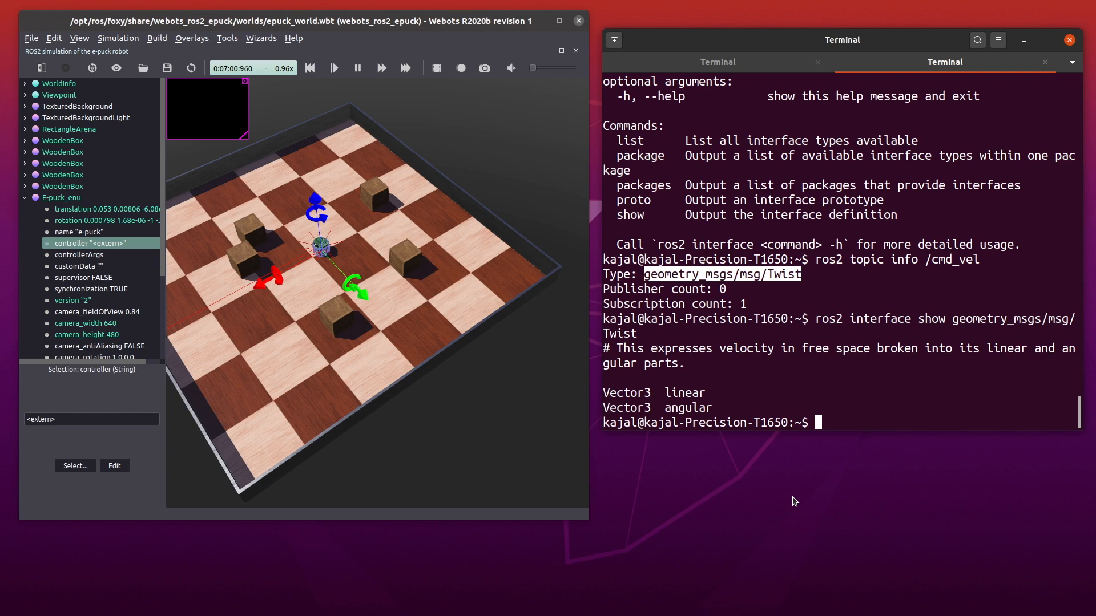
# Step: Run 'ros2 topic pub --help' to list its publishing options
pyautogui.write('ros2')
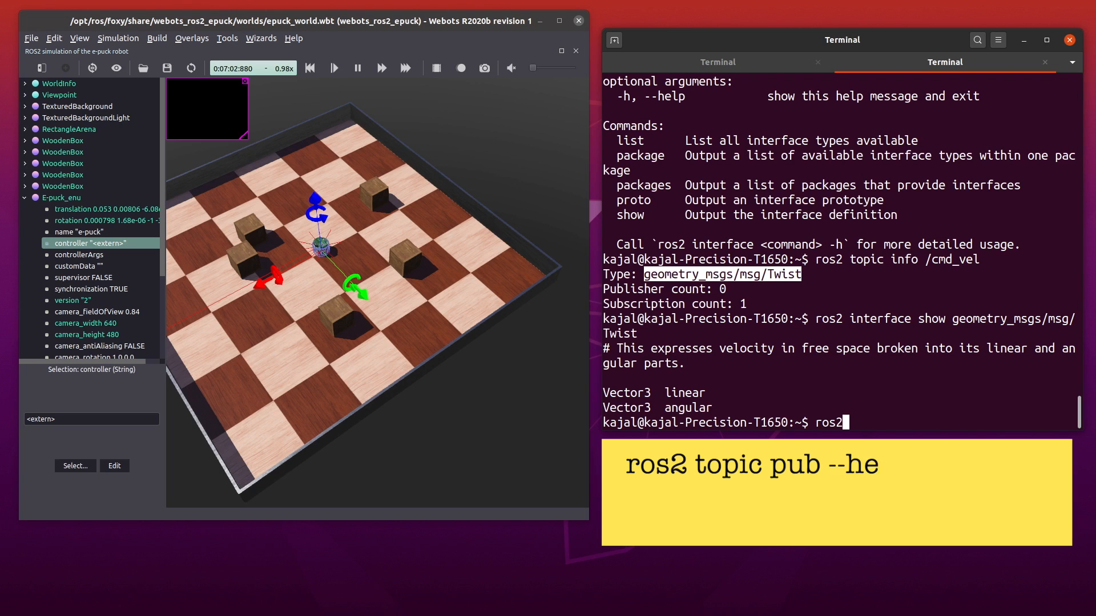
pyautogui.write('topic')
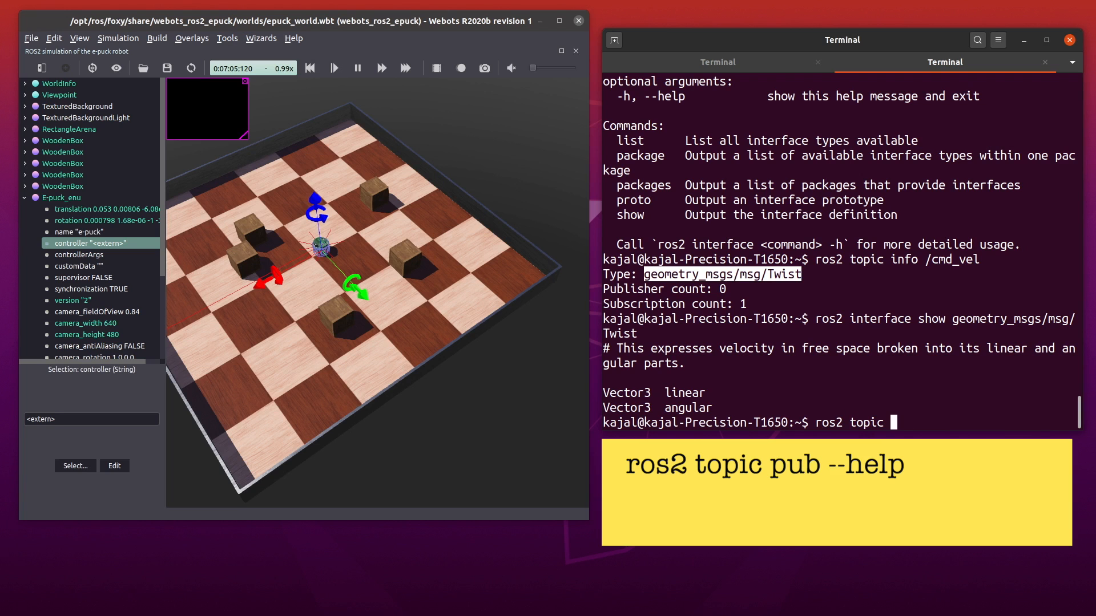
pyautogui.write('pub -')
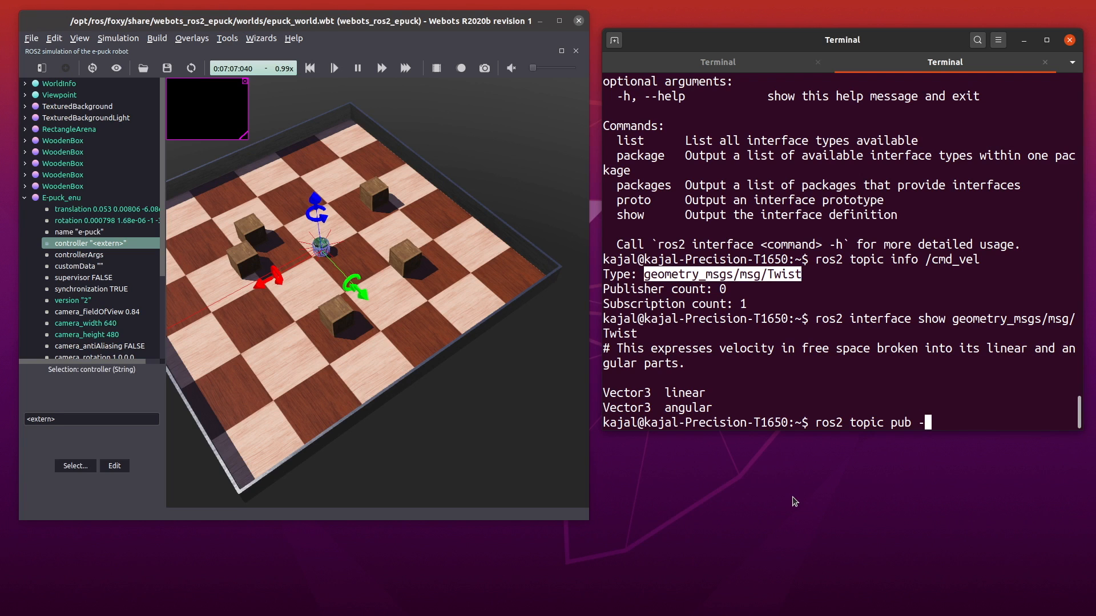
pyautogui.press('Return')
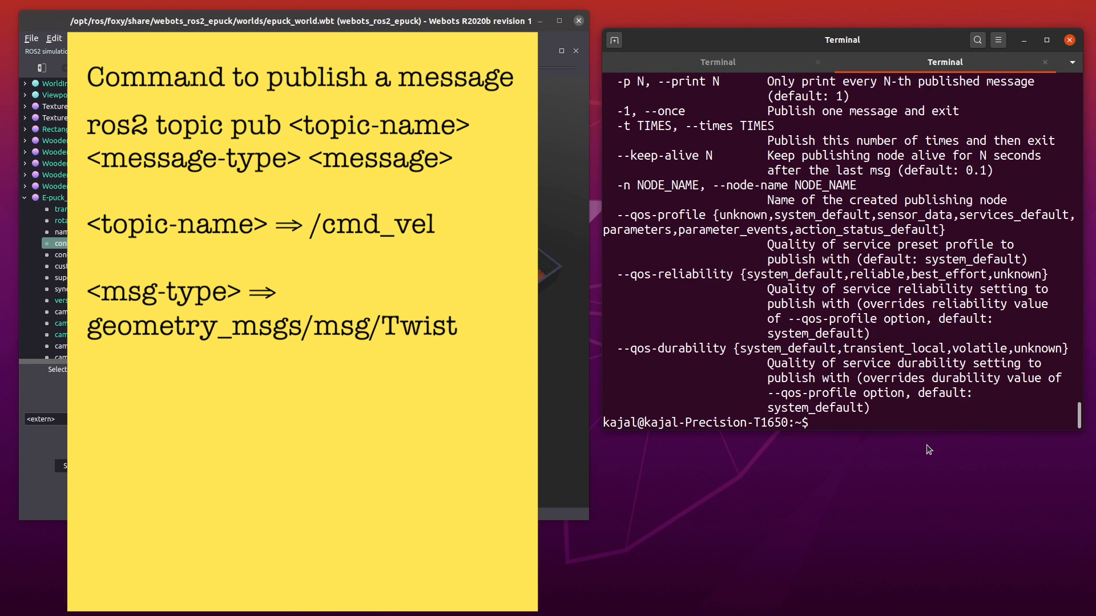
pyautogui.moveTo(819, 493)
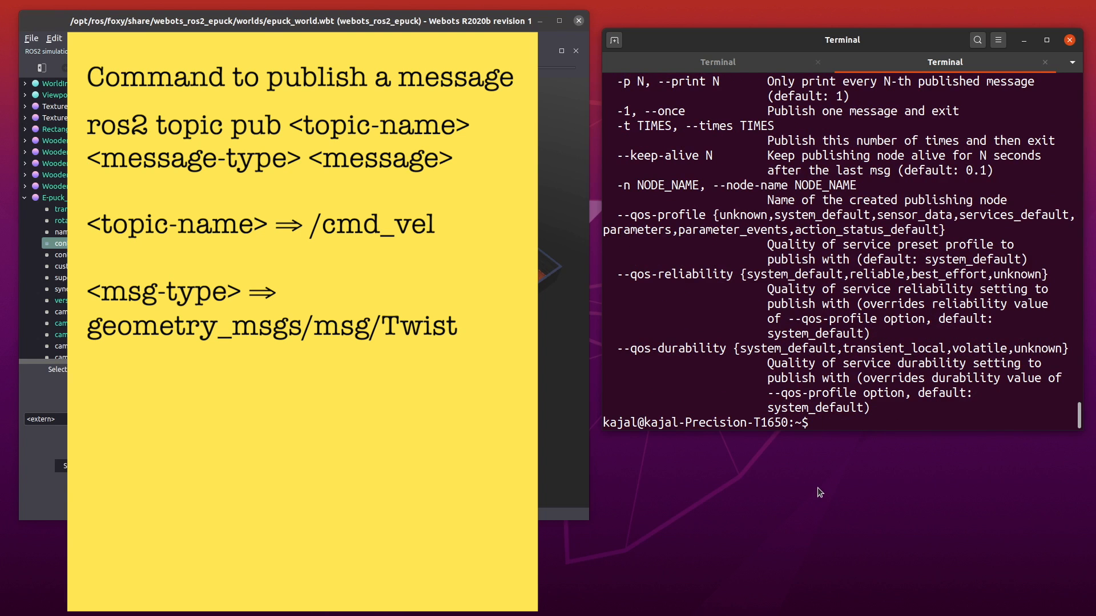
# Step: Enter 'ros2 topic pub /cmd_vel geometry_msgs/msg/Twist "{linear: {x: 2.0}}"' without running it
pyautogui.write('ros2 topic')
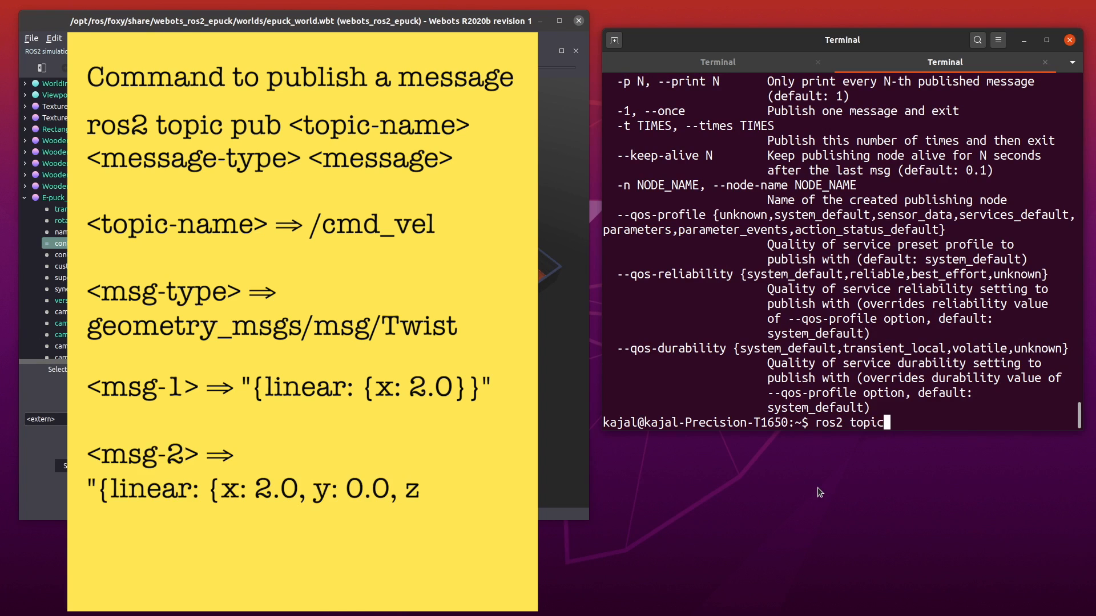
pyautogui.write('pub')
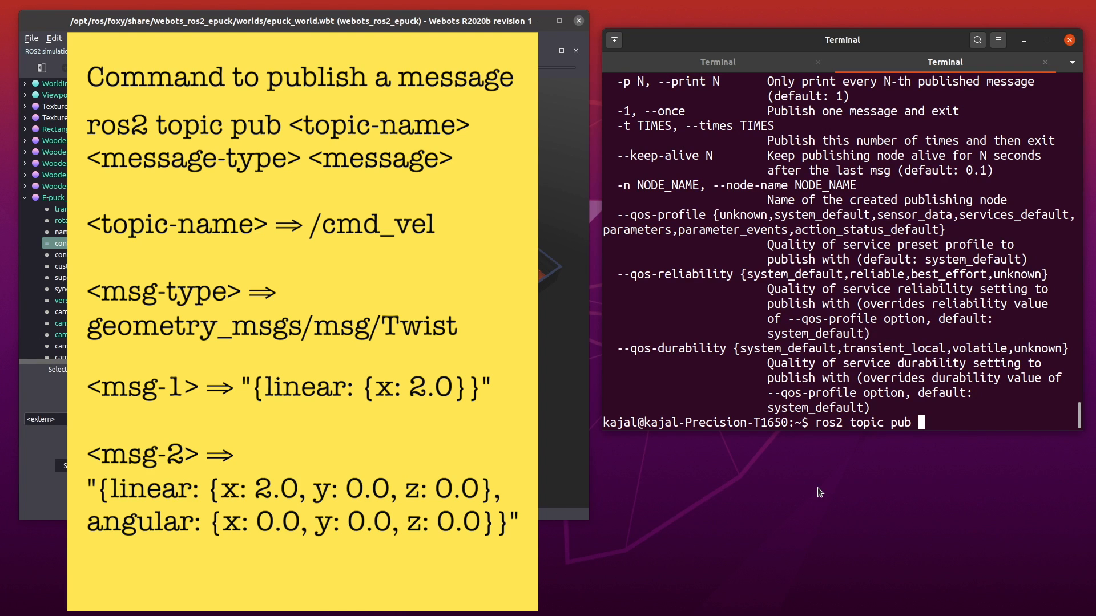
pyautogui.write('/cm')
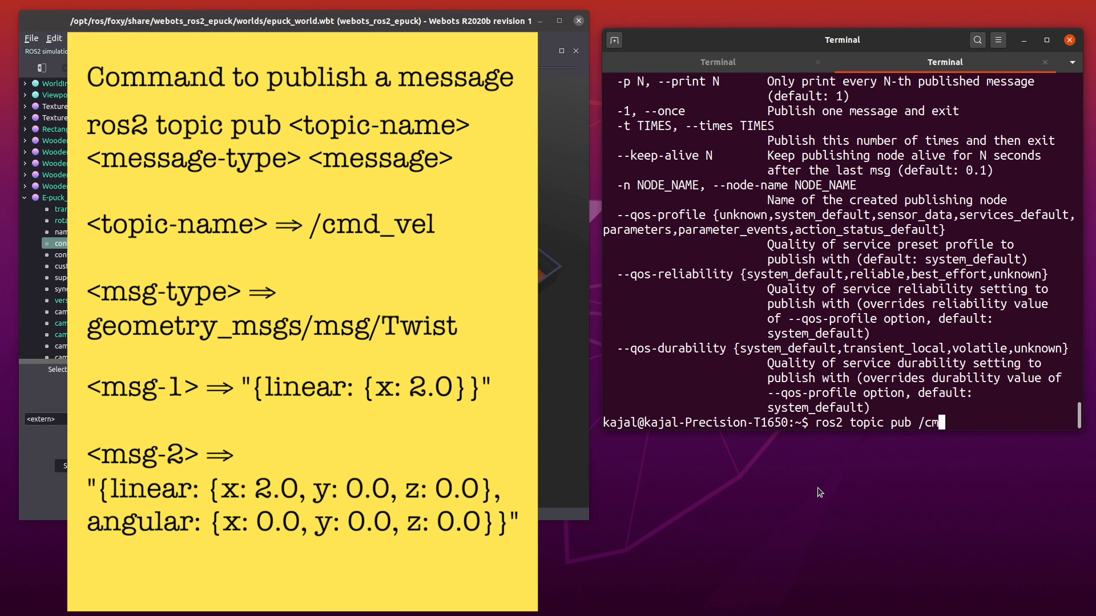
pyautogui.write('d_vel')
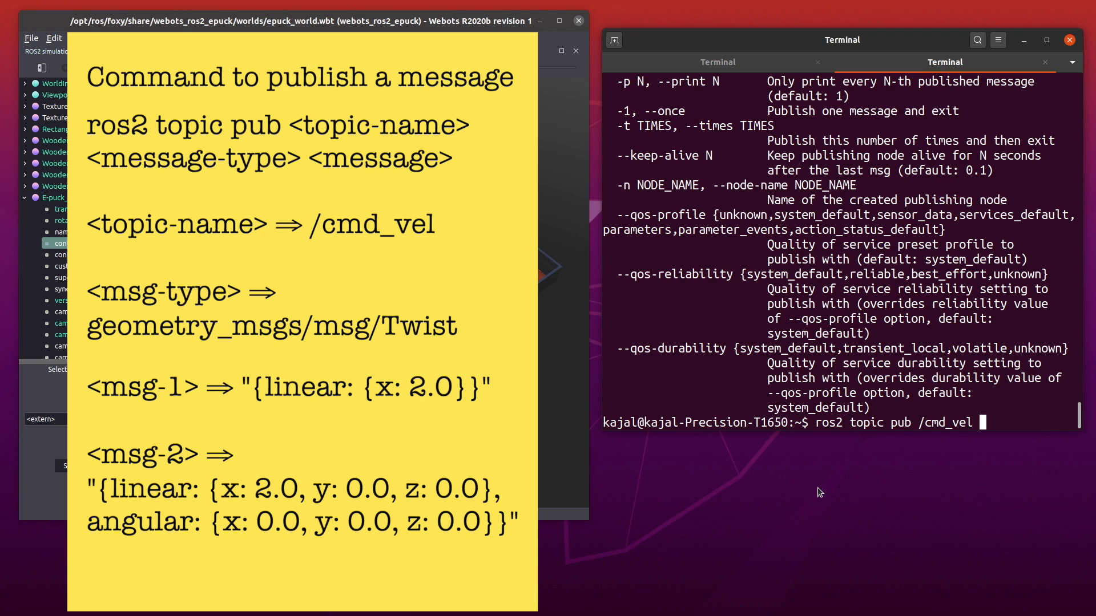
pyautogui.write('geometry_msgs/msg/Twist "{l')
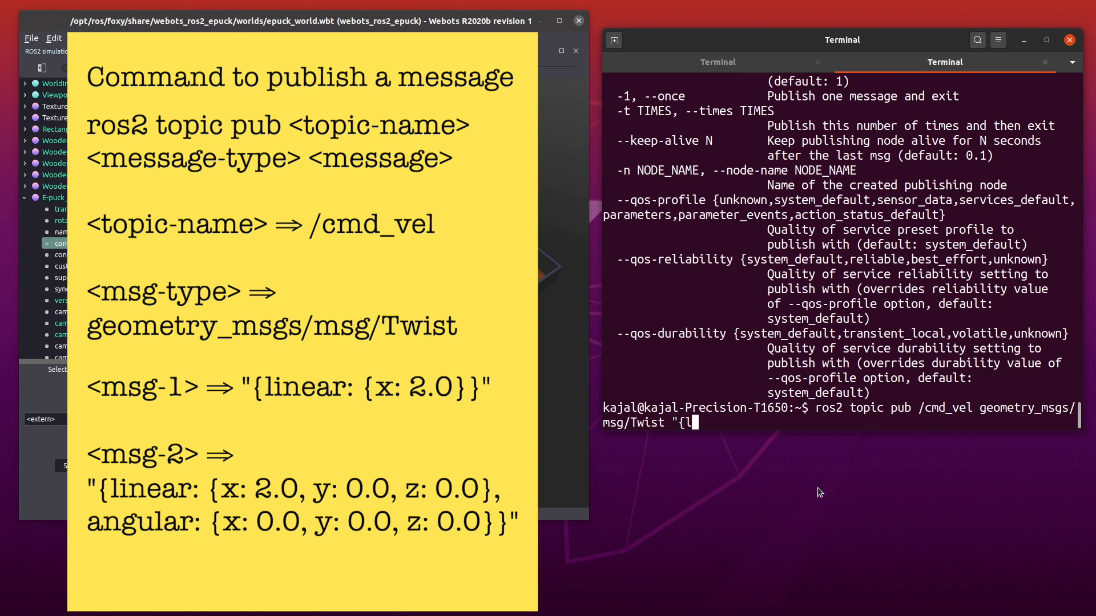
pyautogui.write('inear: {')
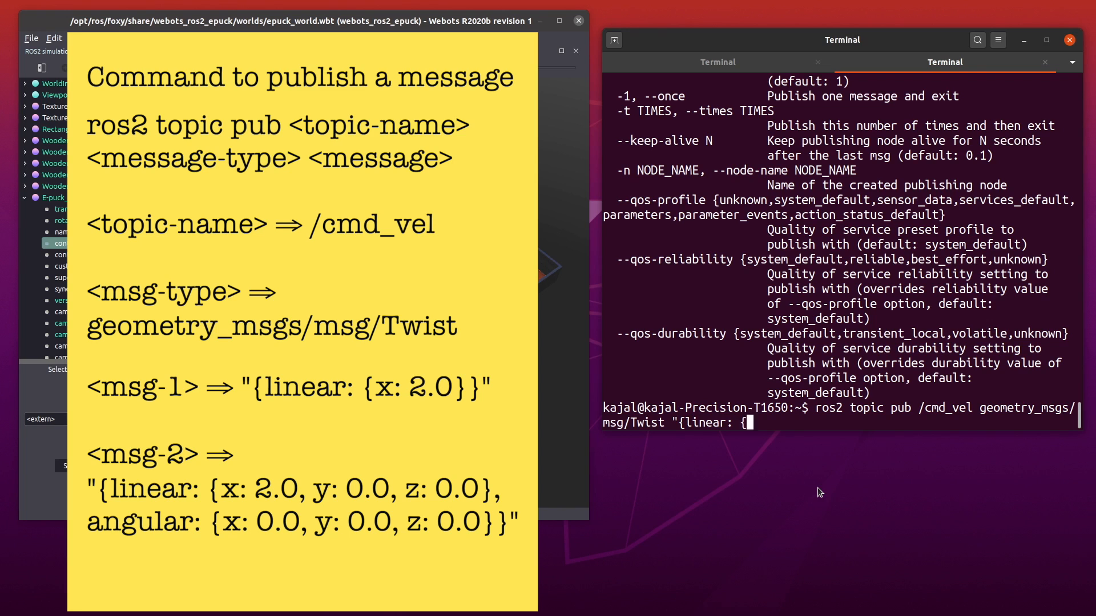
pyautogui.write('x: 2.')
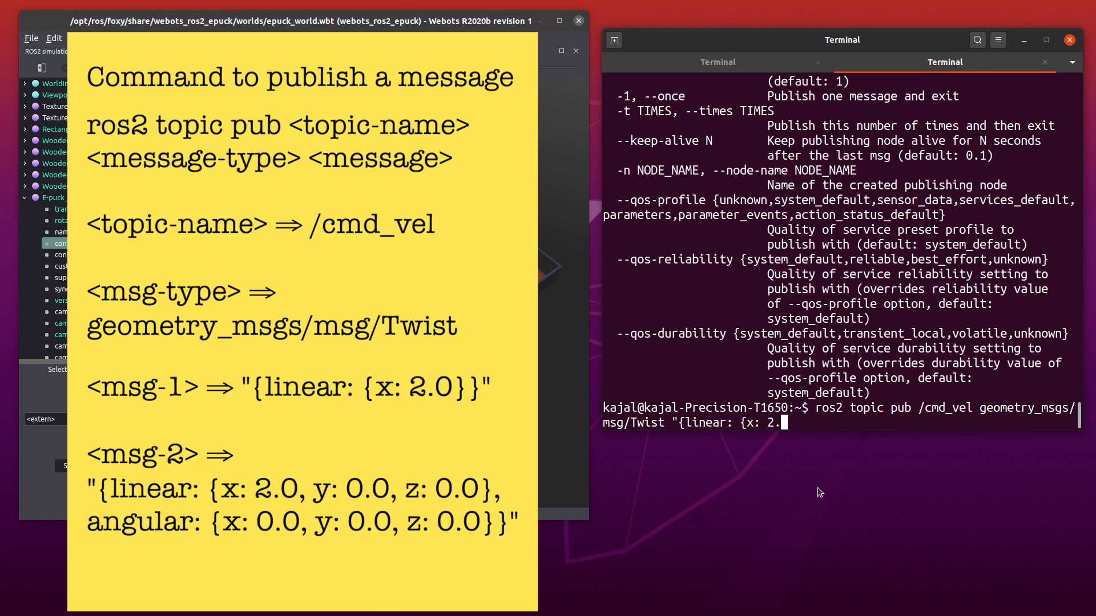
pyautogui.write('0')
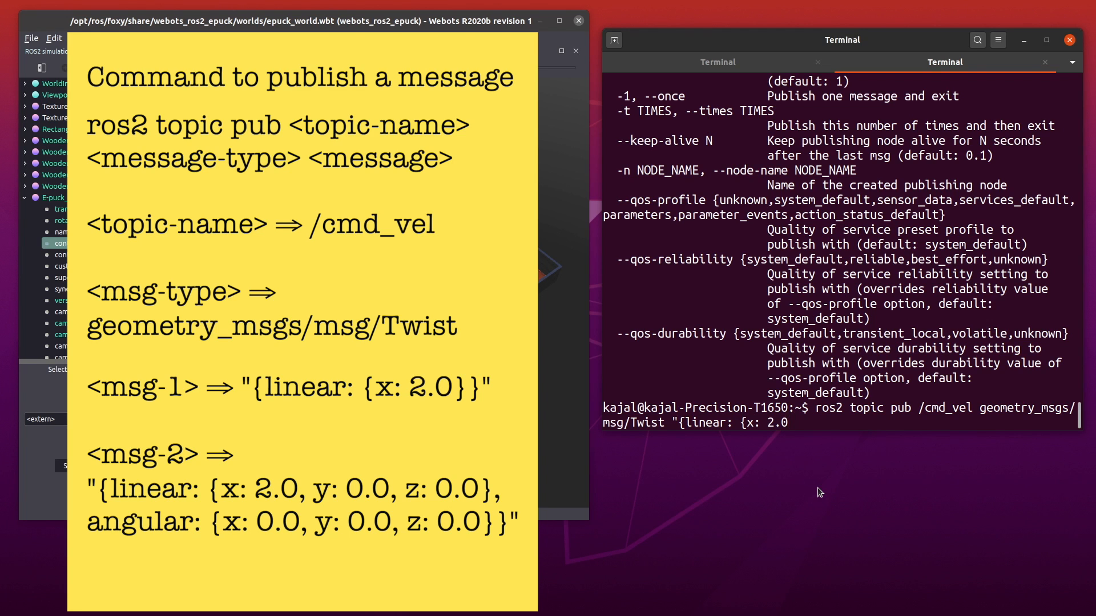
pyautogui.write('}}"')
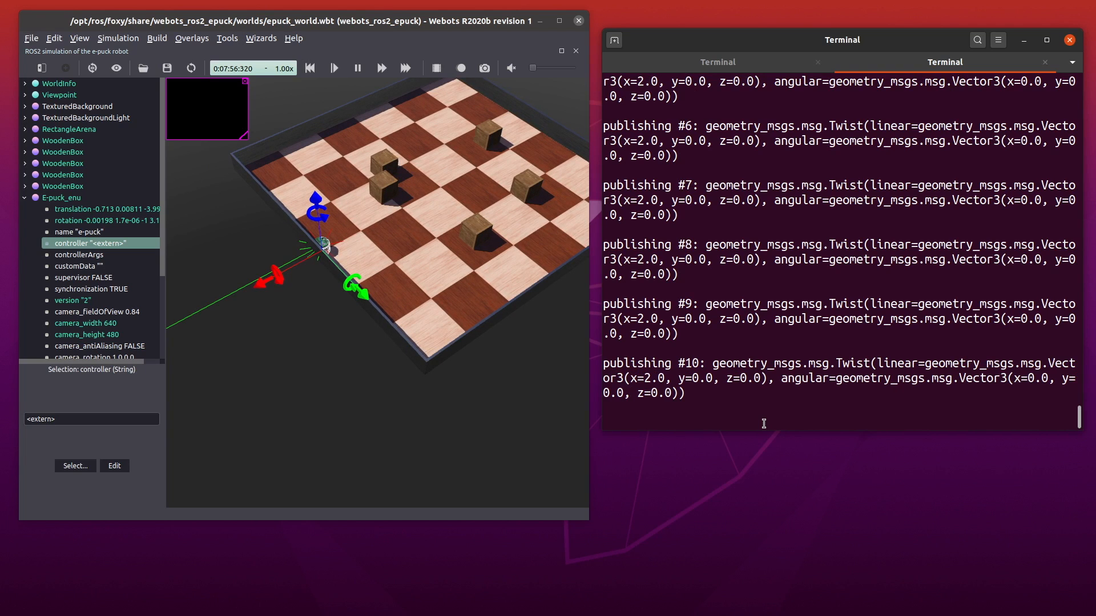
# Step: Publish forward Twist messages (linear x 2.0) so the e-puck drives across the arena
pyautogui.press('ctrl+c')
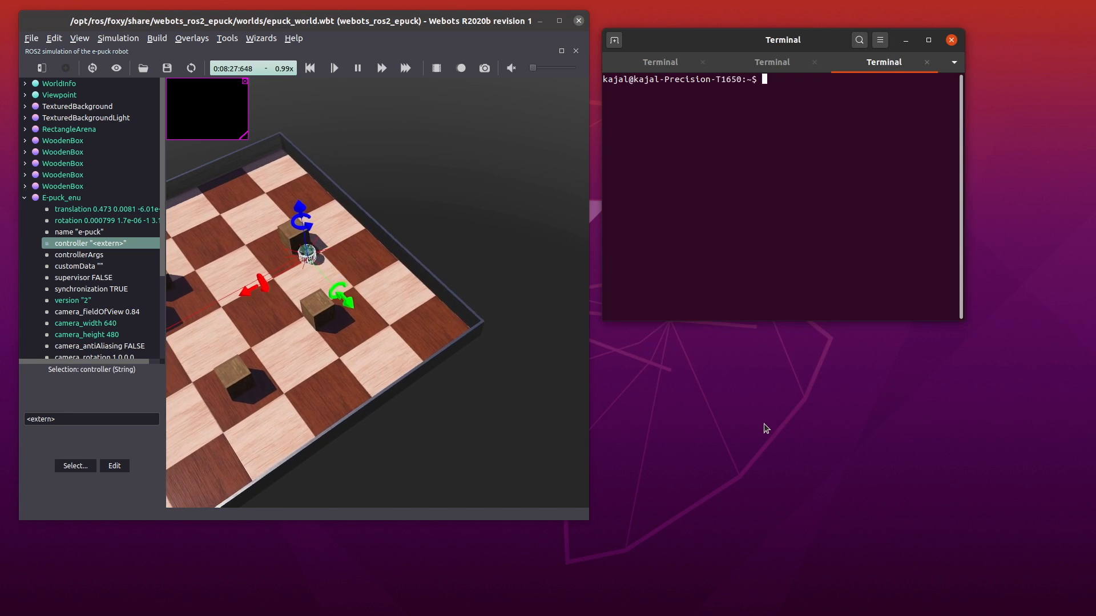
# Step: In the third tab, run 'ros2 topic info /cmd_vel' to show its type and endpoints
pyautogui.write('ros2 topic info /cmd_vel')
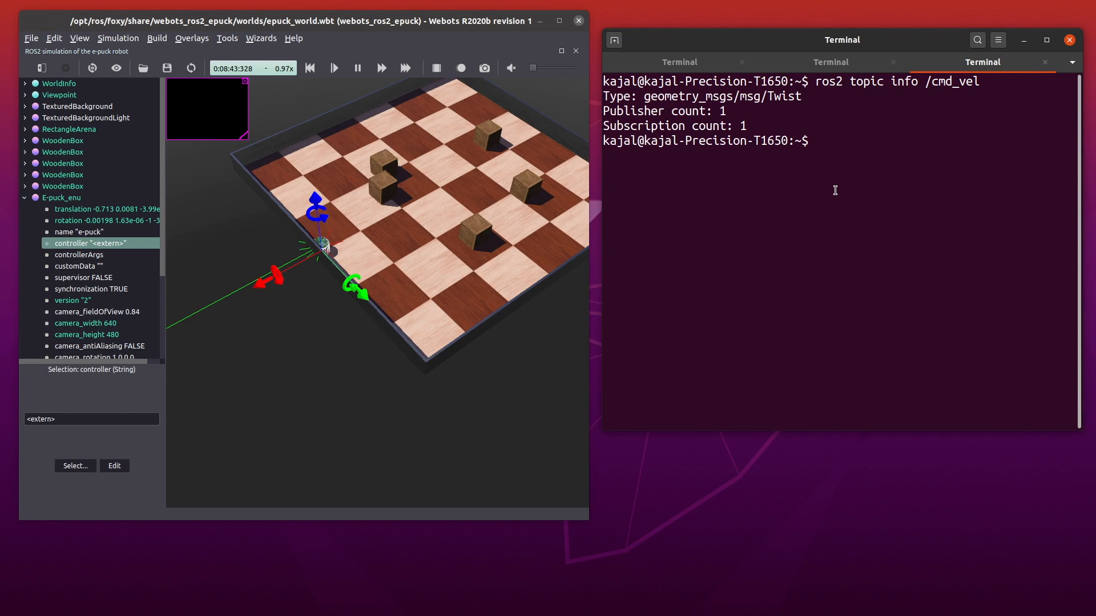
# Step: Echo /cmd_vel in the third tab, stop the publisher, and view linear x 1.0 messages
pyautogui.write('ros2')
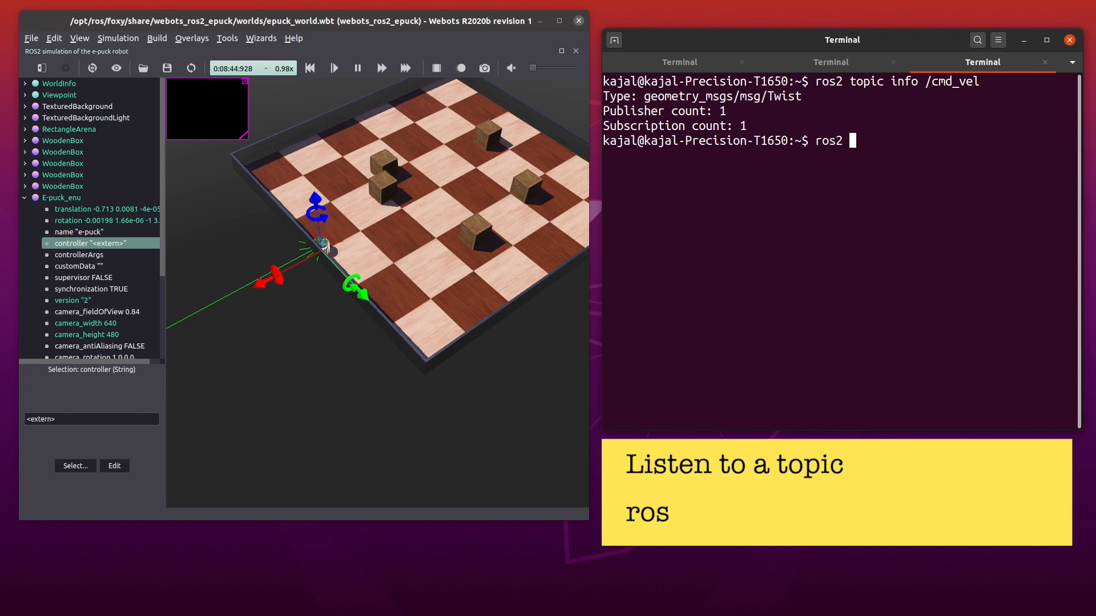
pyautogui.write('topic echo')
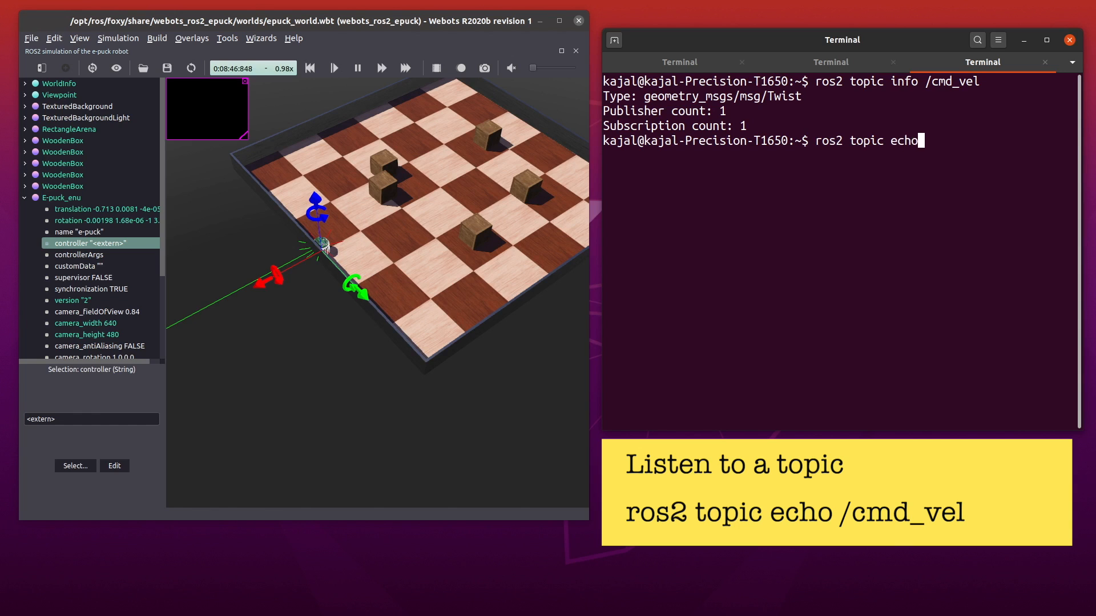
pyautogui.write('/cmd_vel')
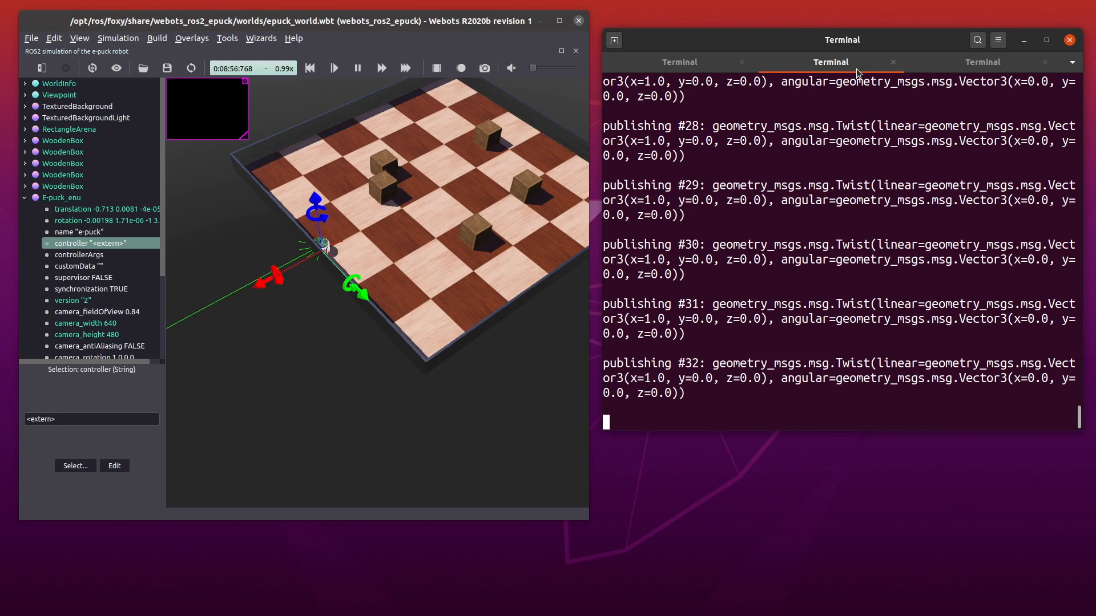
pyautogui.press('ctrl+c')
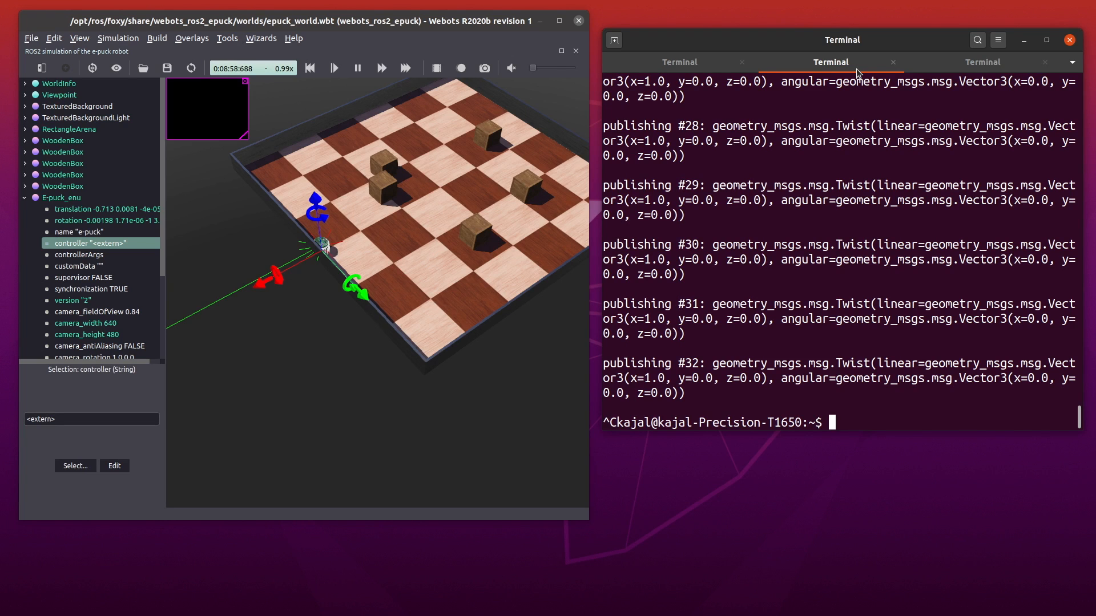
pyautogui.click(981, 62)
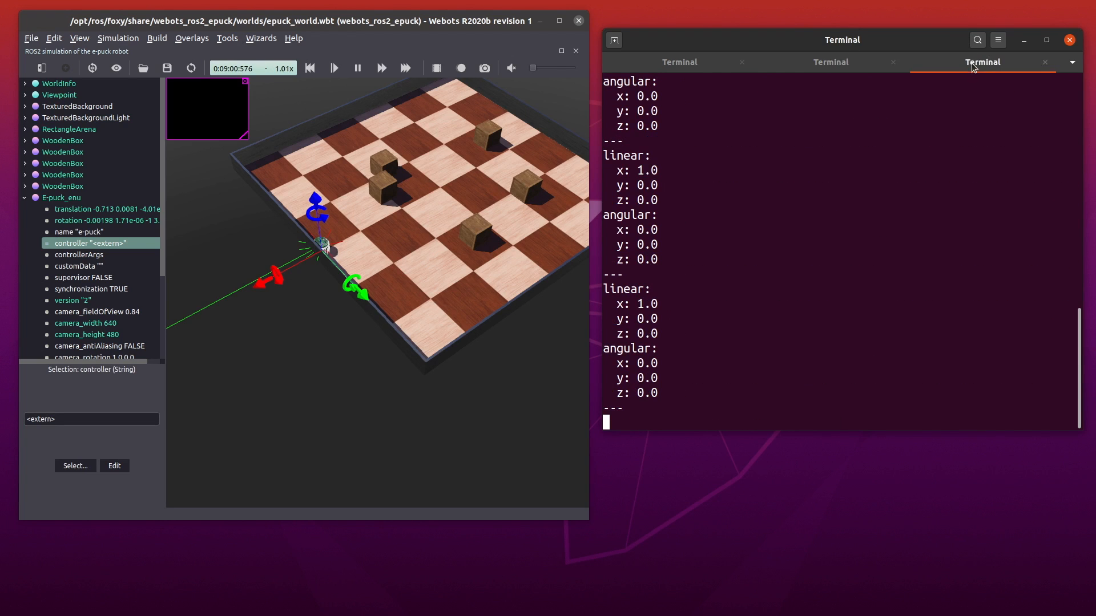